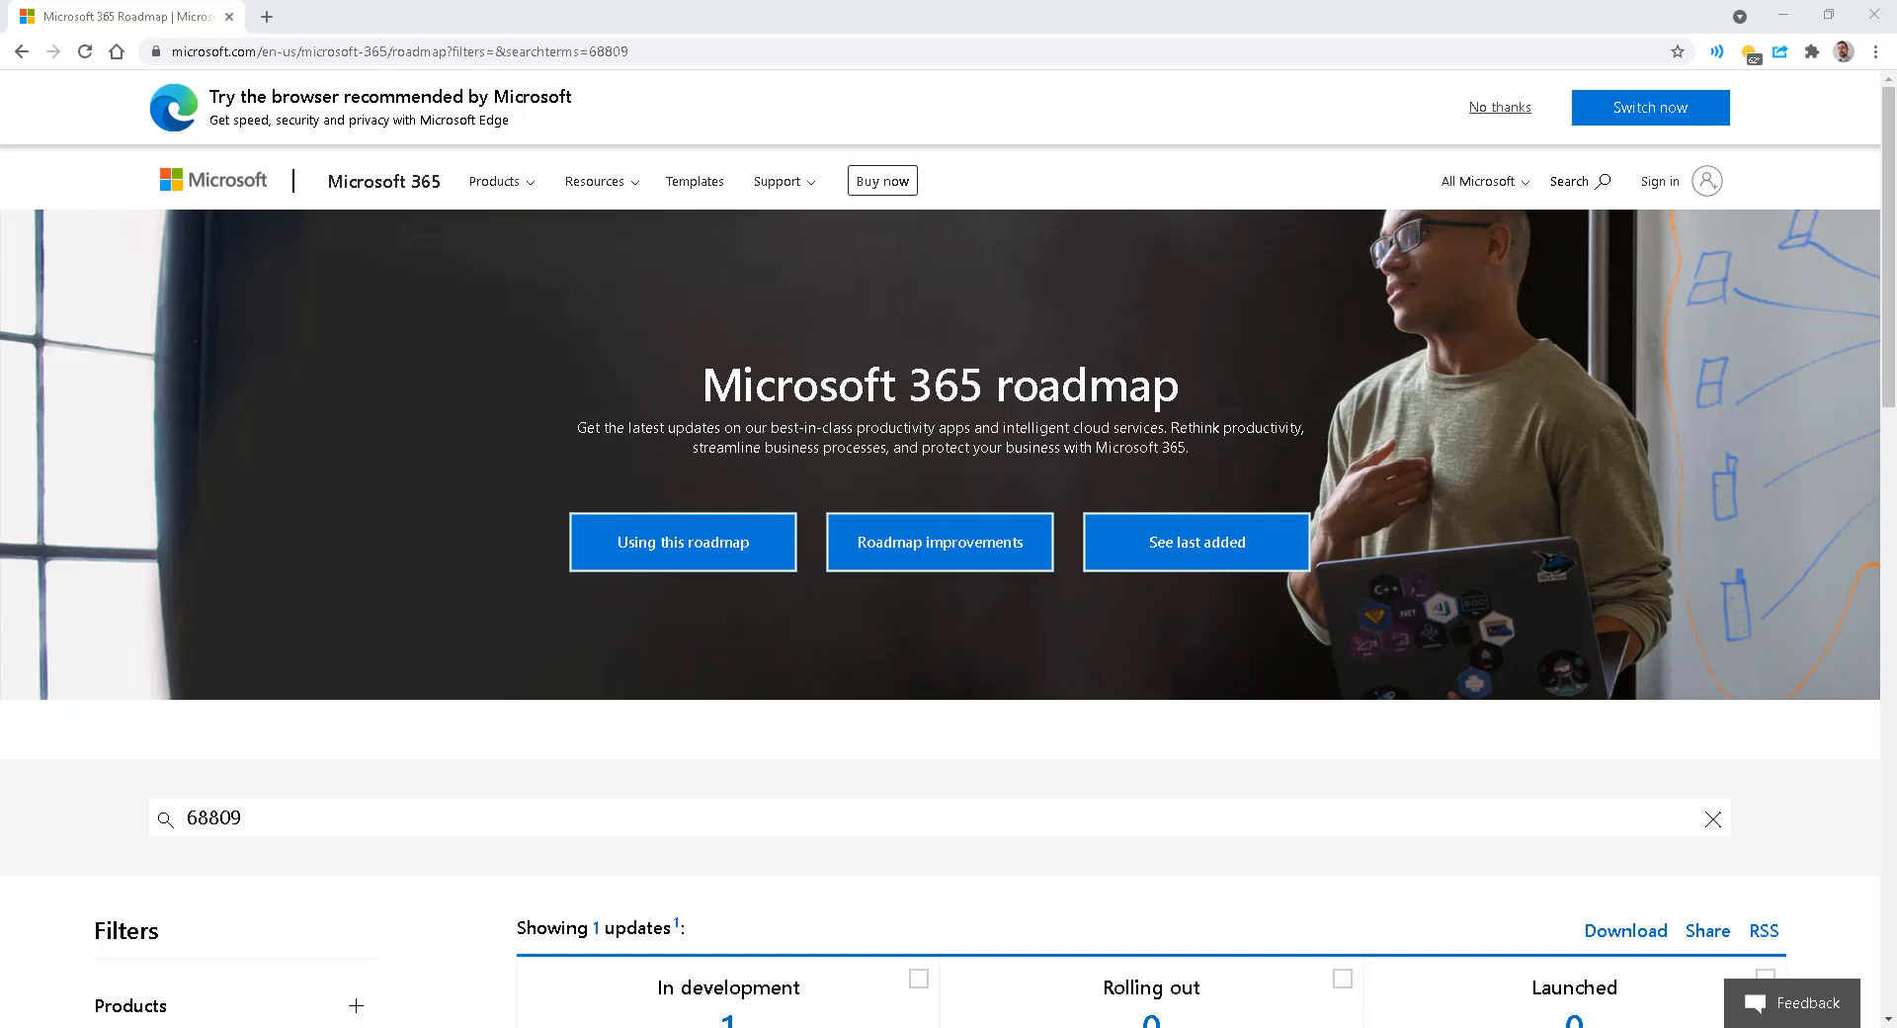
Expand the 'Microsoft Lists: offline mode' row in the 68809 roadmap results
{"action": "scroll", "scroll_direction": "down", "scroll_amount": 3}
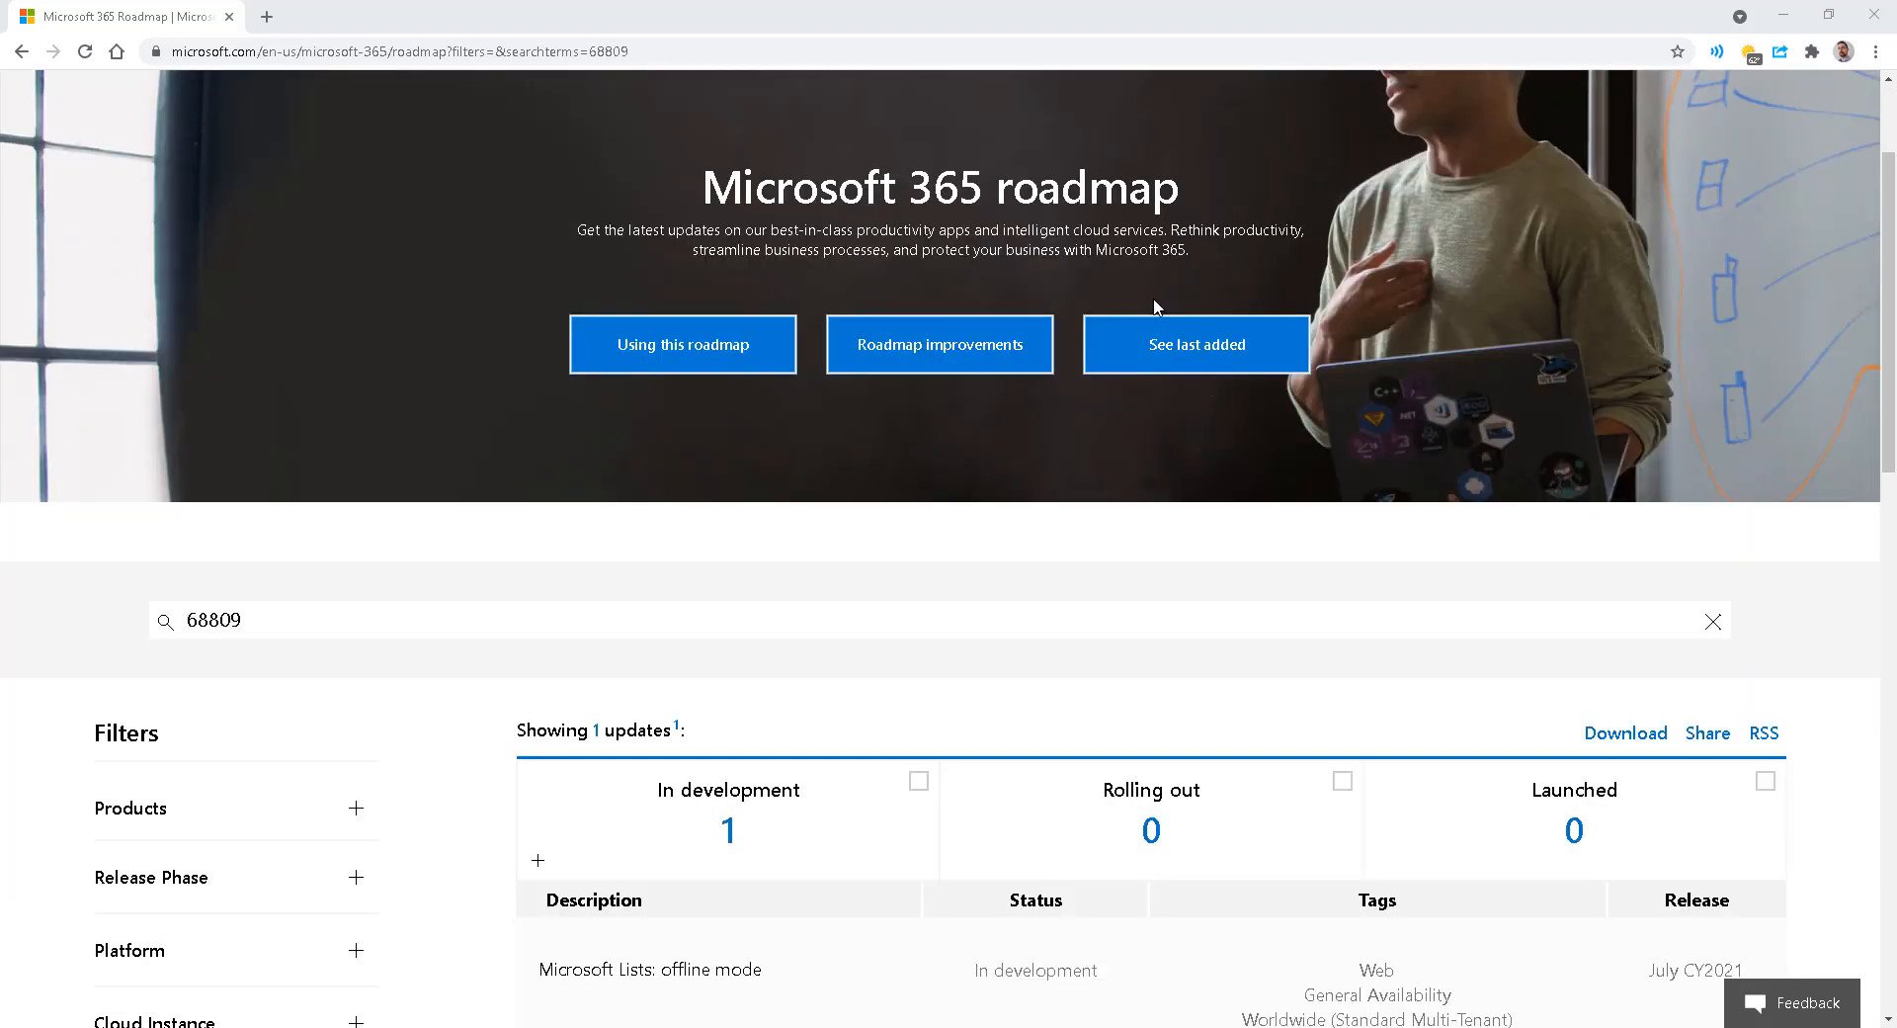
{"action": "scroll", "scroll_direction": "down", "scroll_amount": 3}
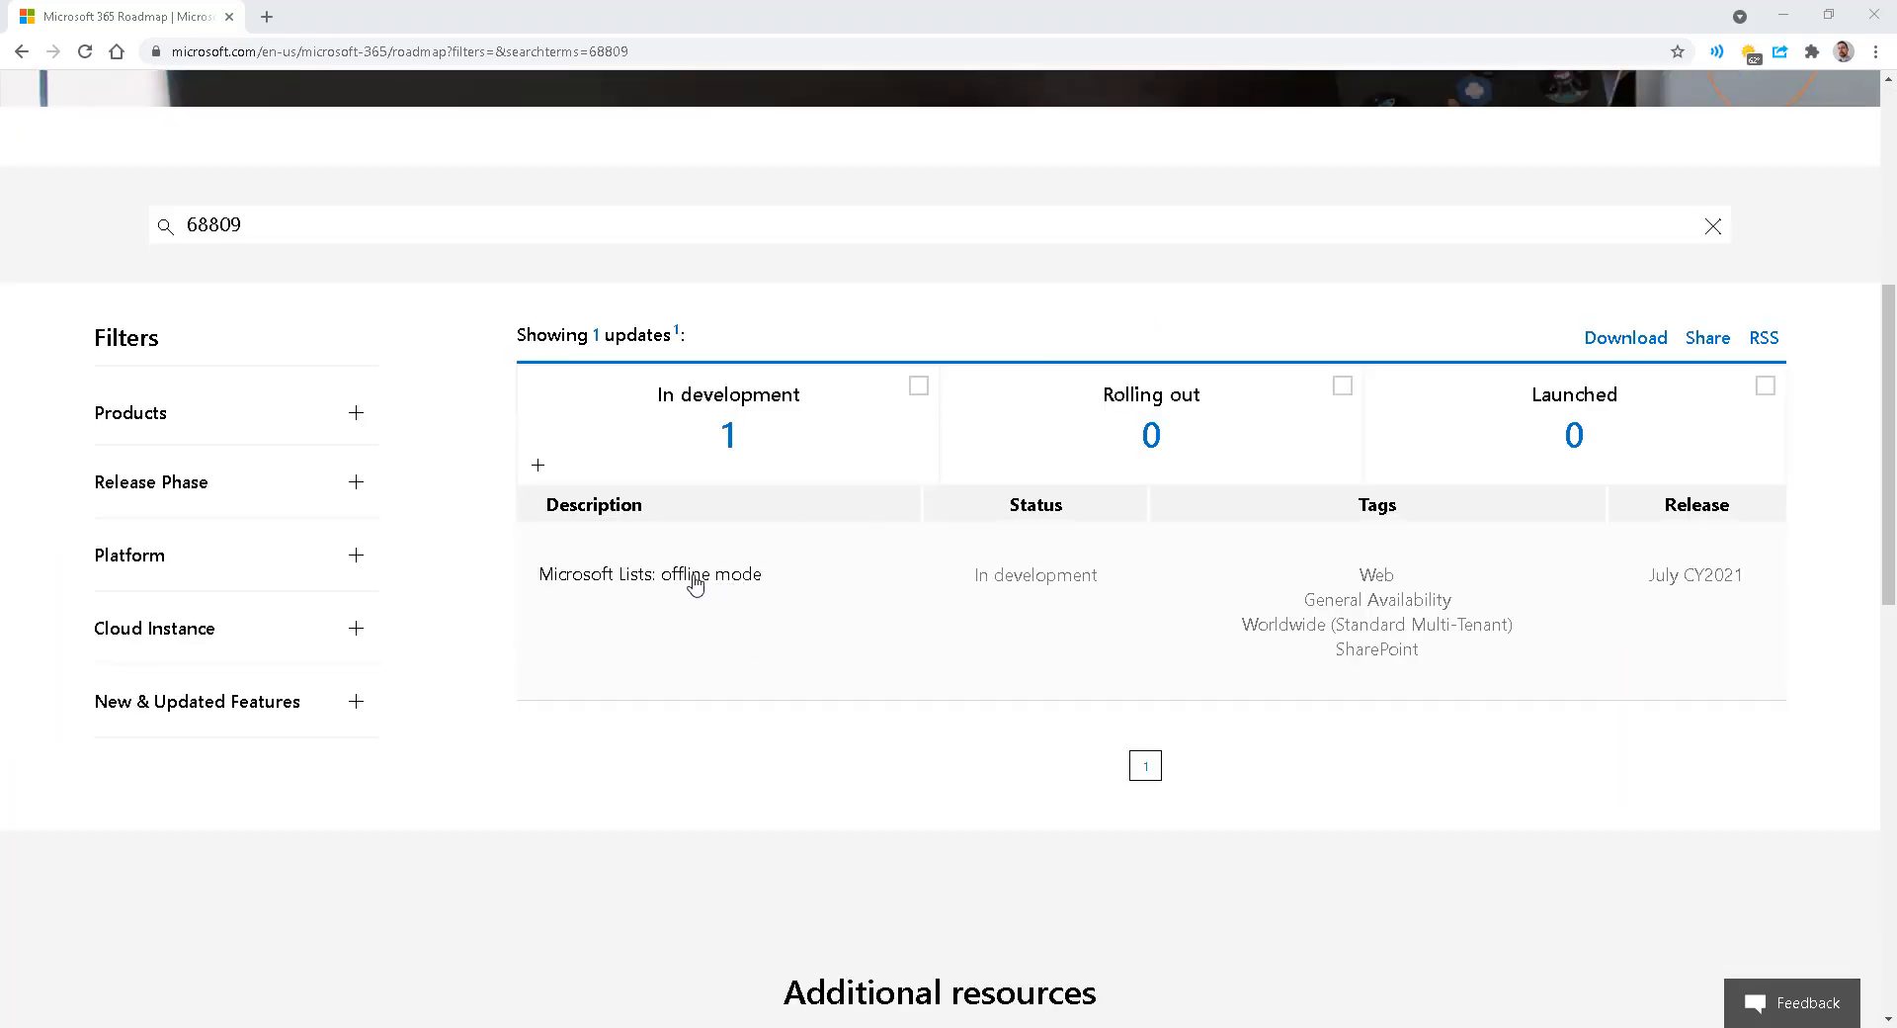
{"action": "left_click", "coordinate": [650, 573]}
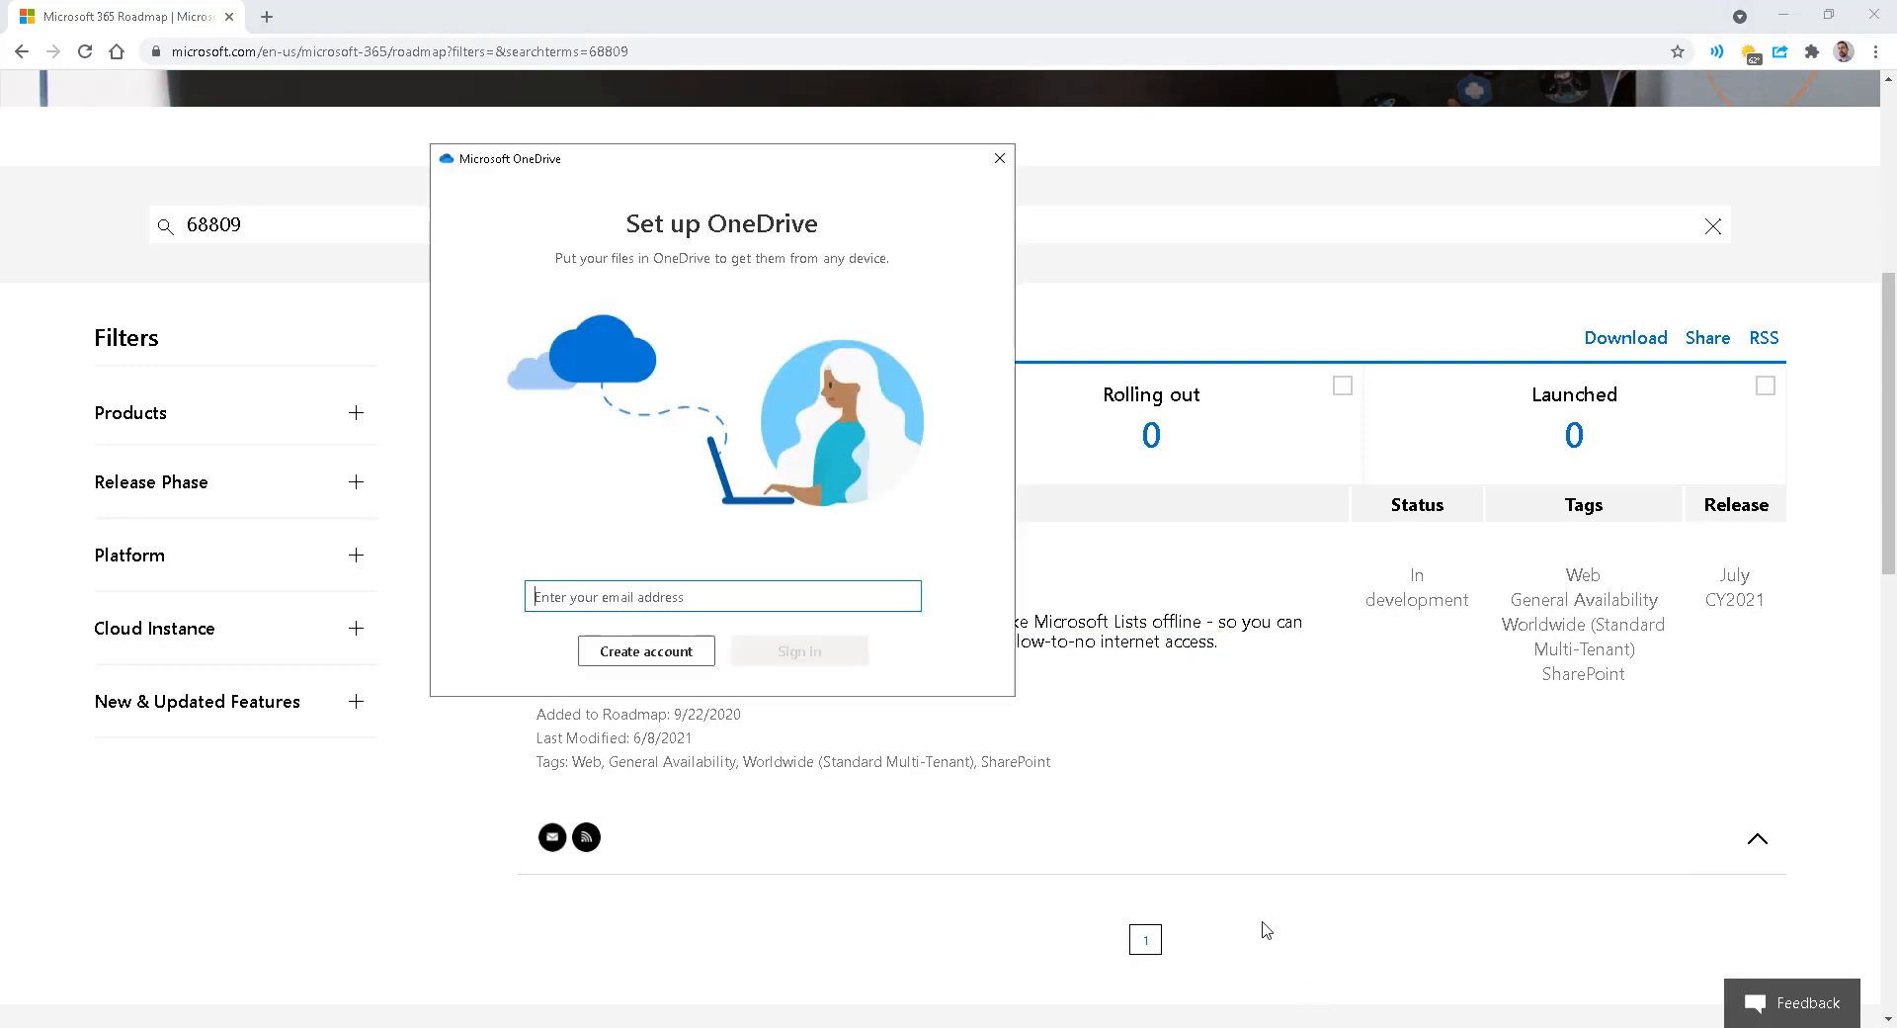
{"action": "mouse_move", "coordinate": [1233, 816]}
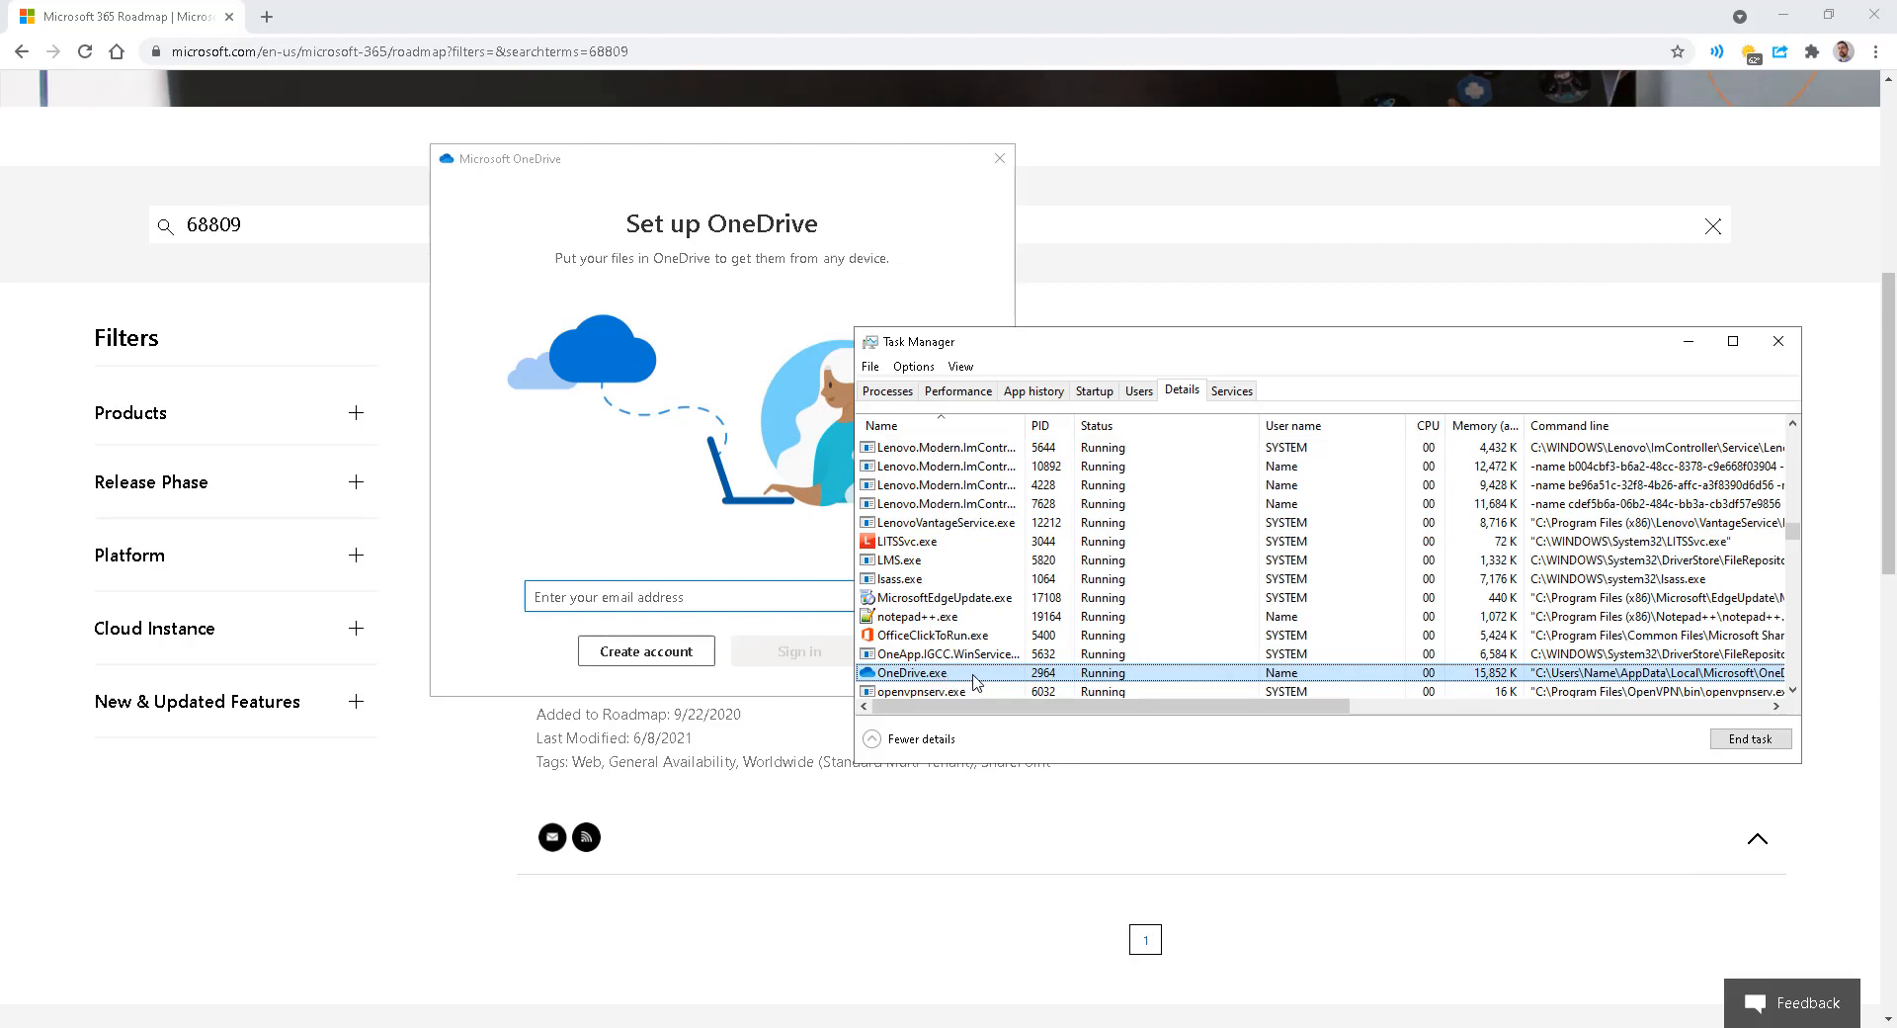
Open the file location of the OneDrive.exe process from the Details list
{"action": "right_click", "coordinate": [905, 674]}
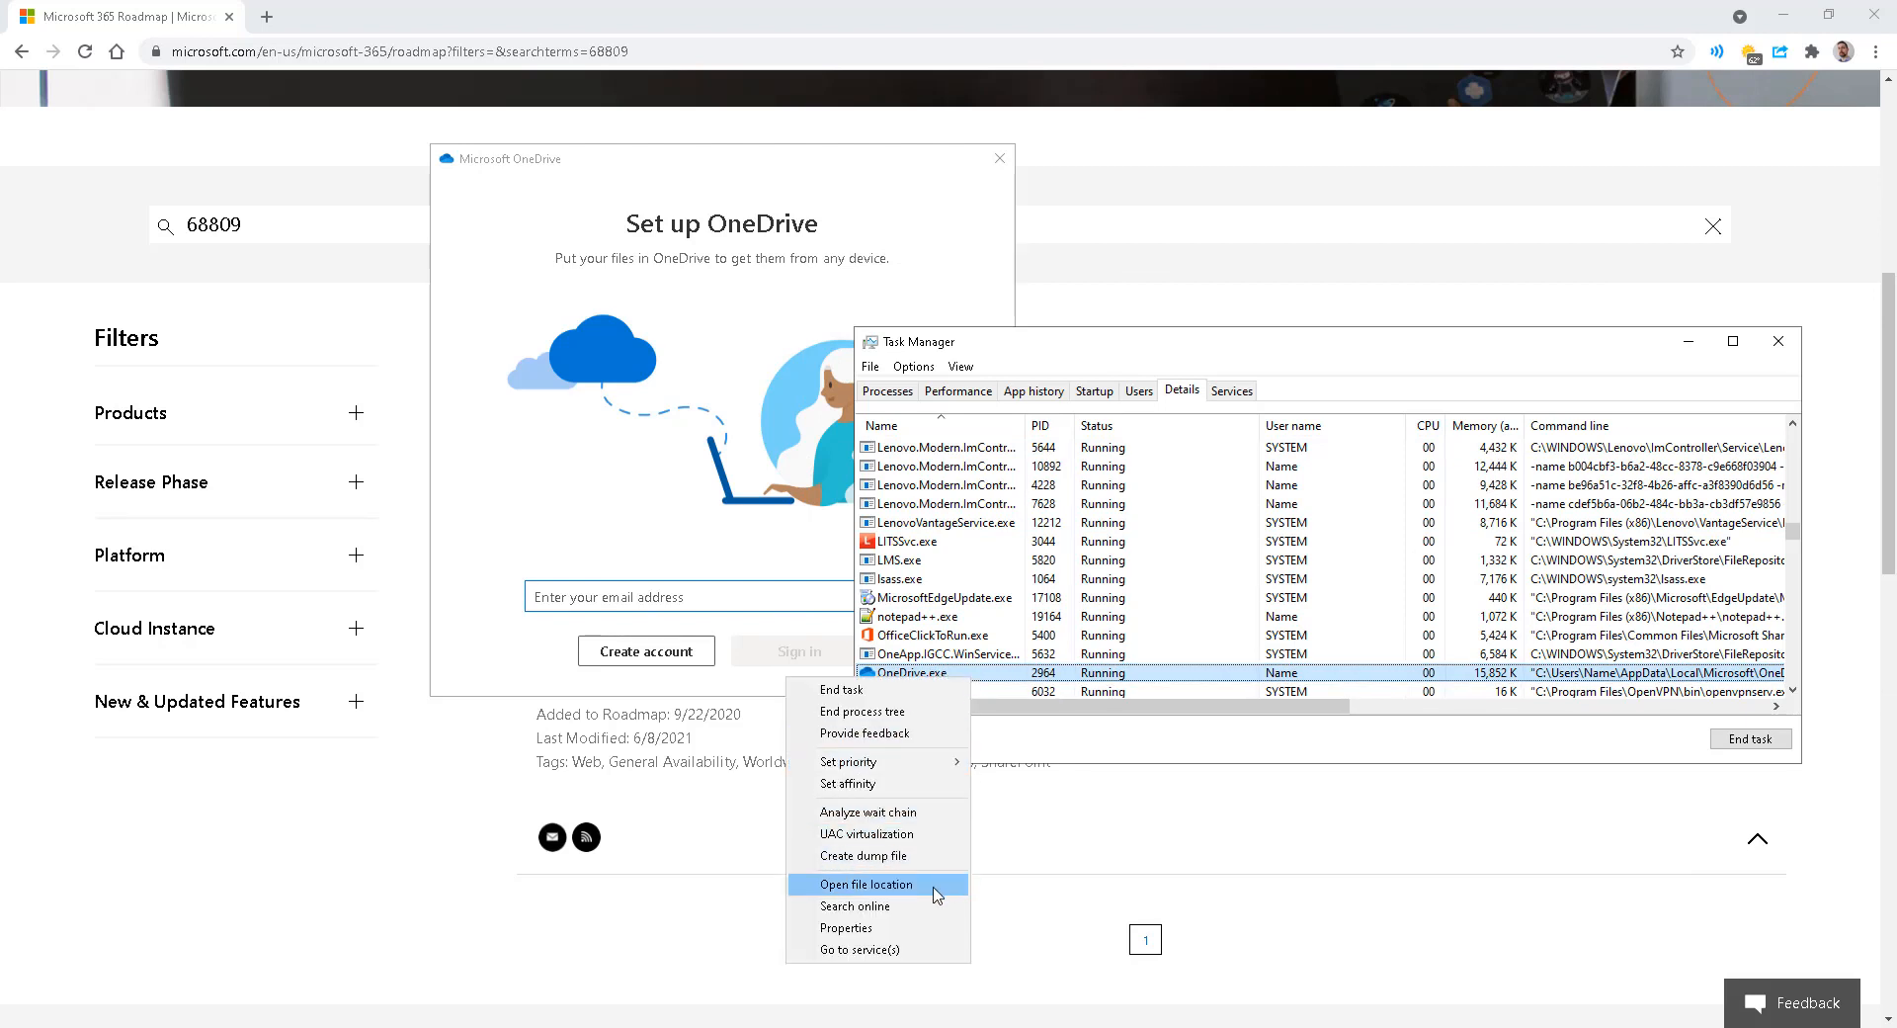
{"action": "left_click", "coordinate": [856, 884]}
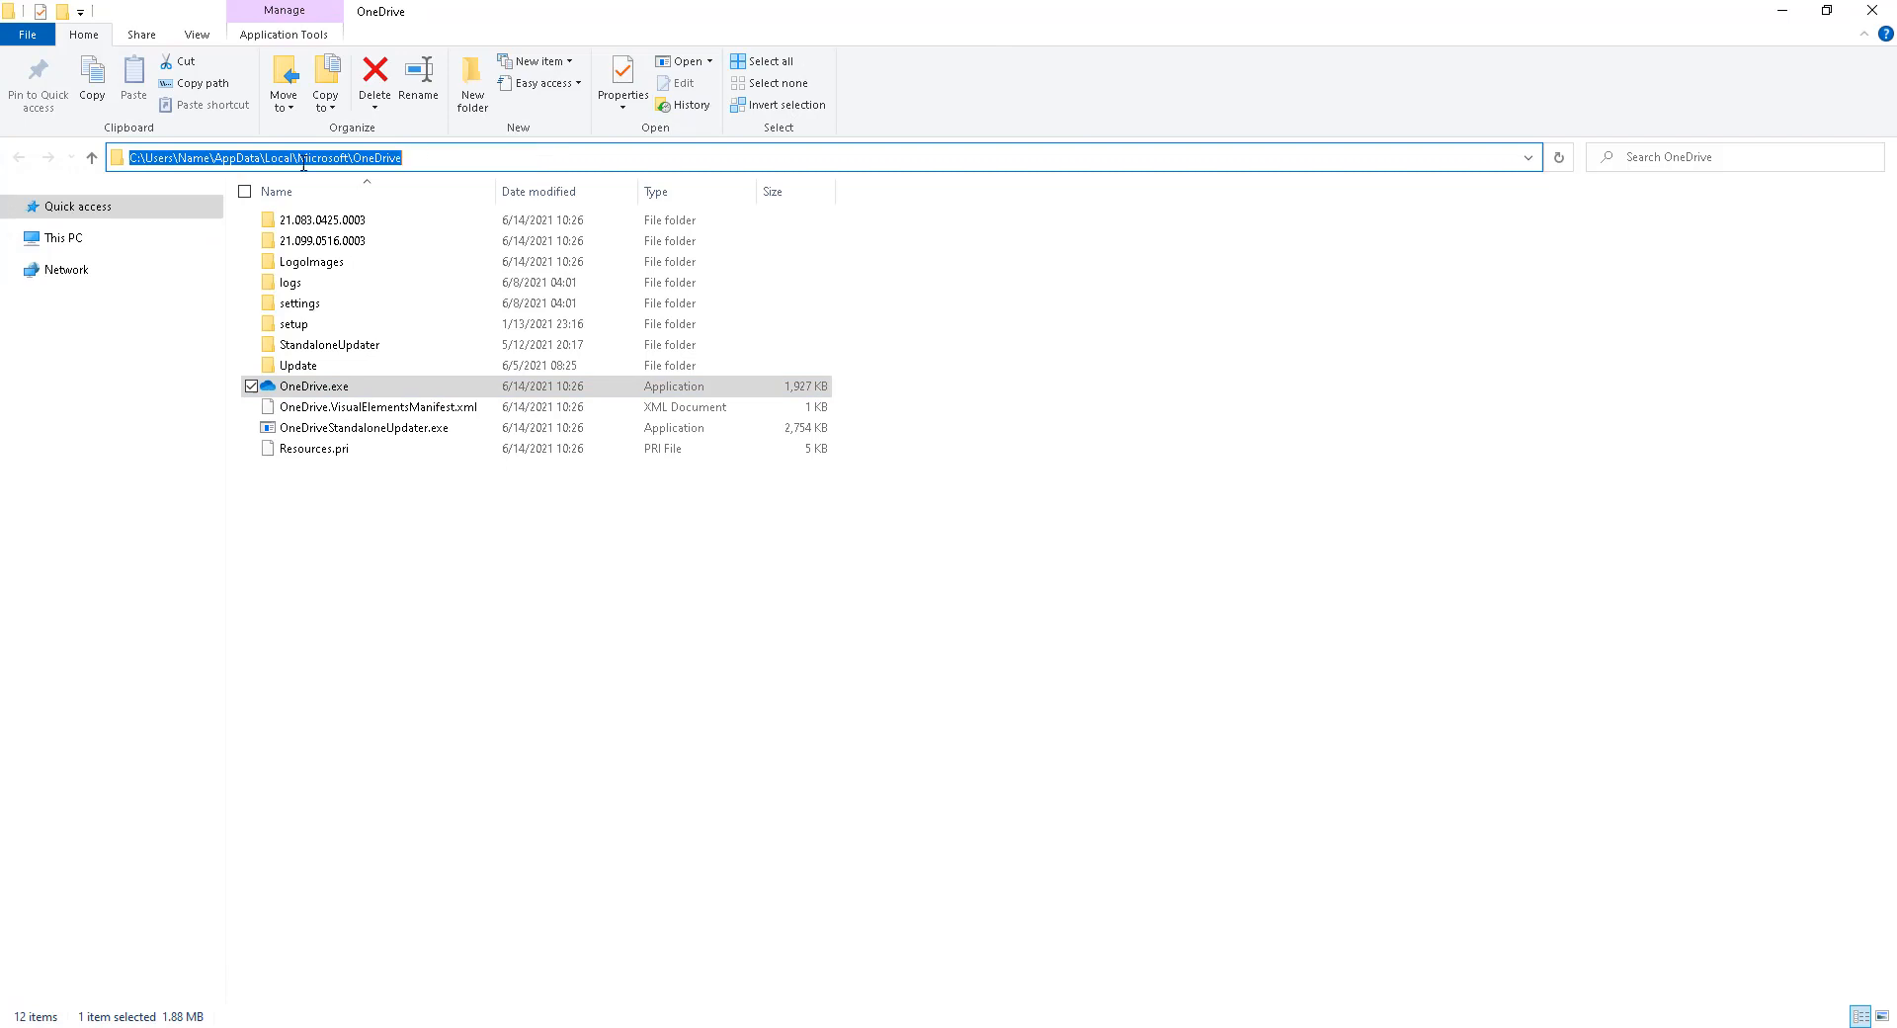
{"action": "double_click", "coordinate": [255, 158]}
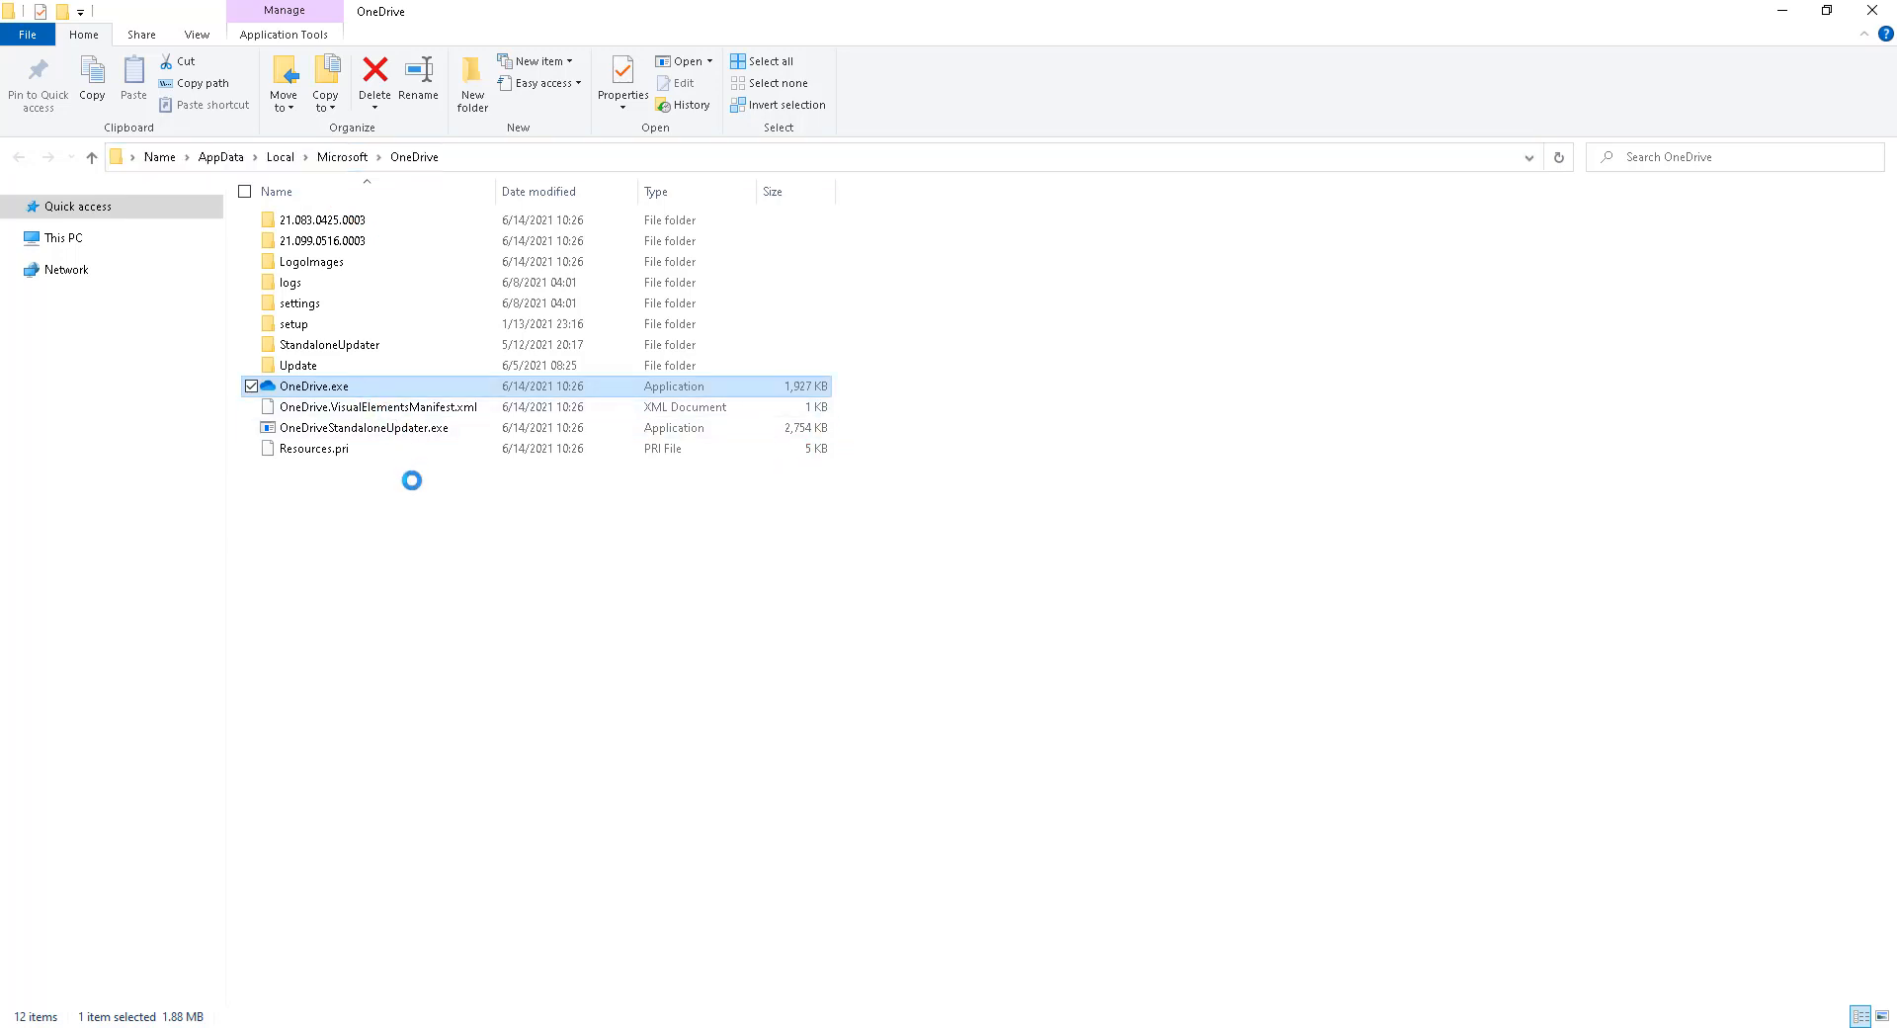
{"action": "left_click", "coordinate": [622, 83]}
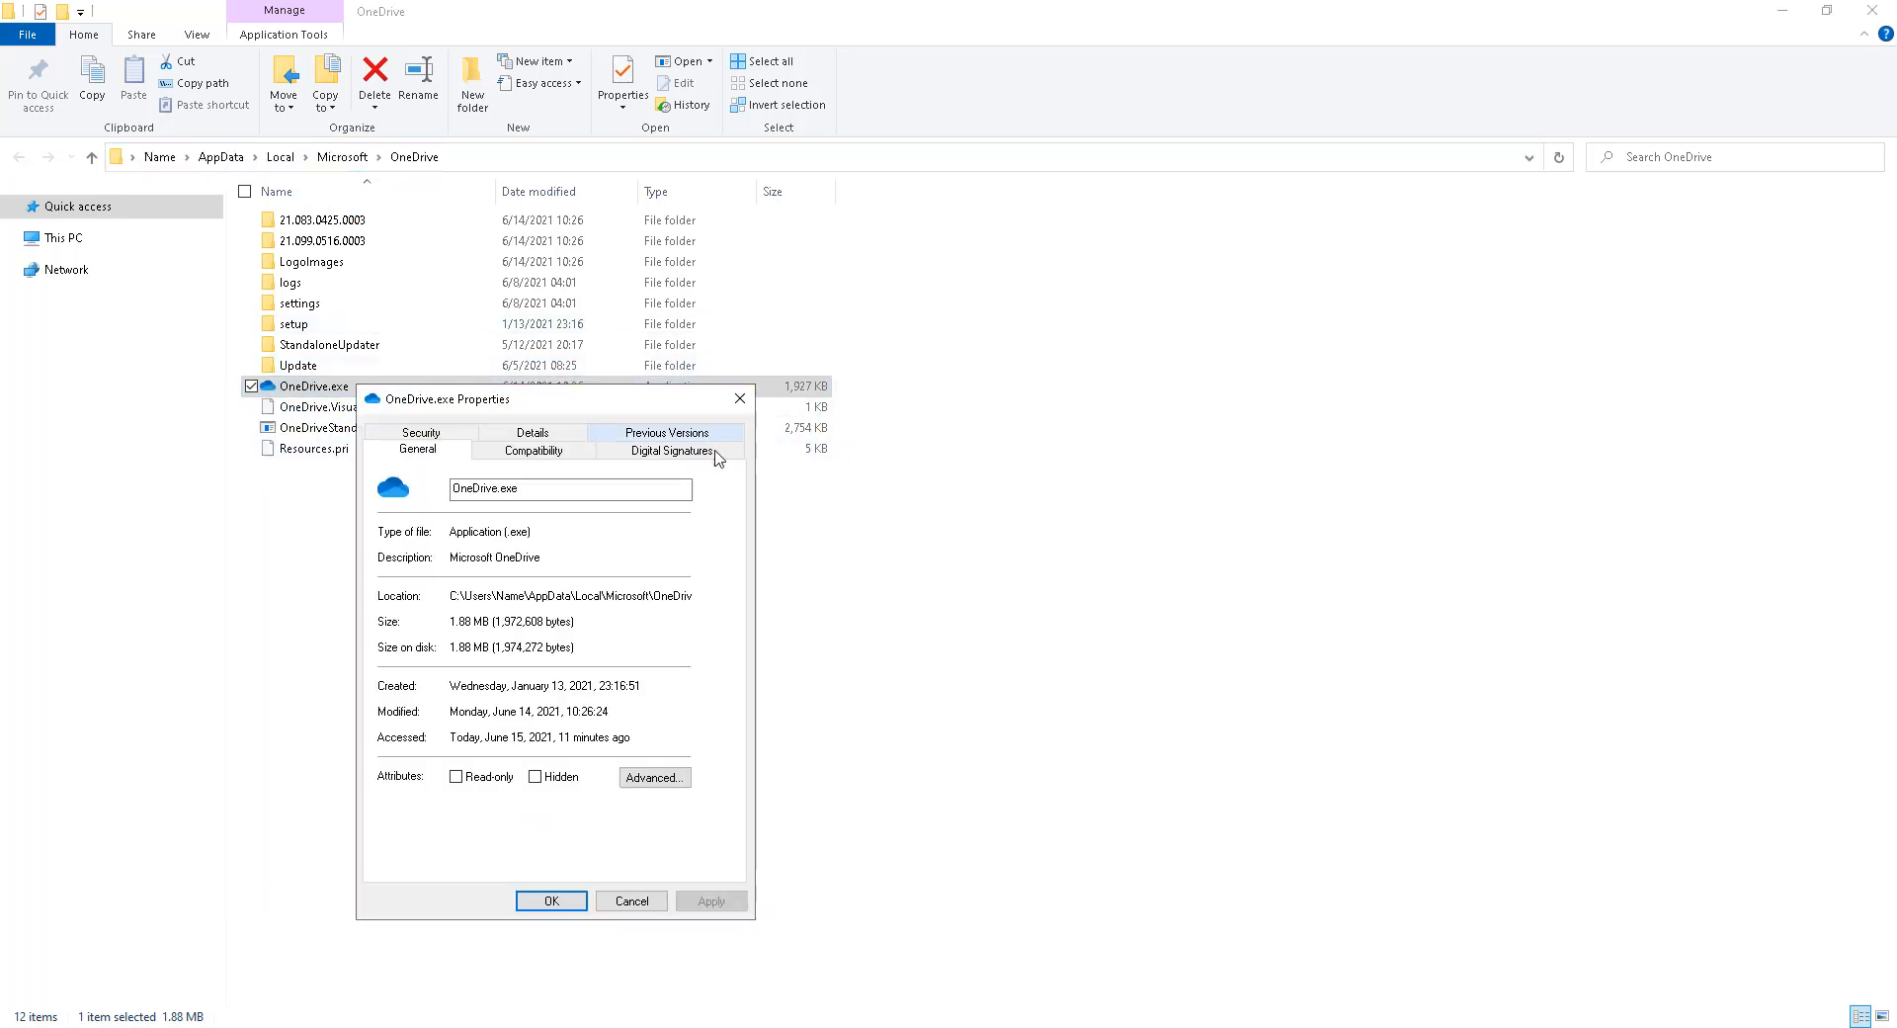
{"action": "left_click", "coordinate": [532, 432]}
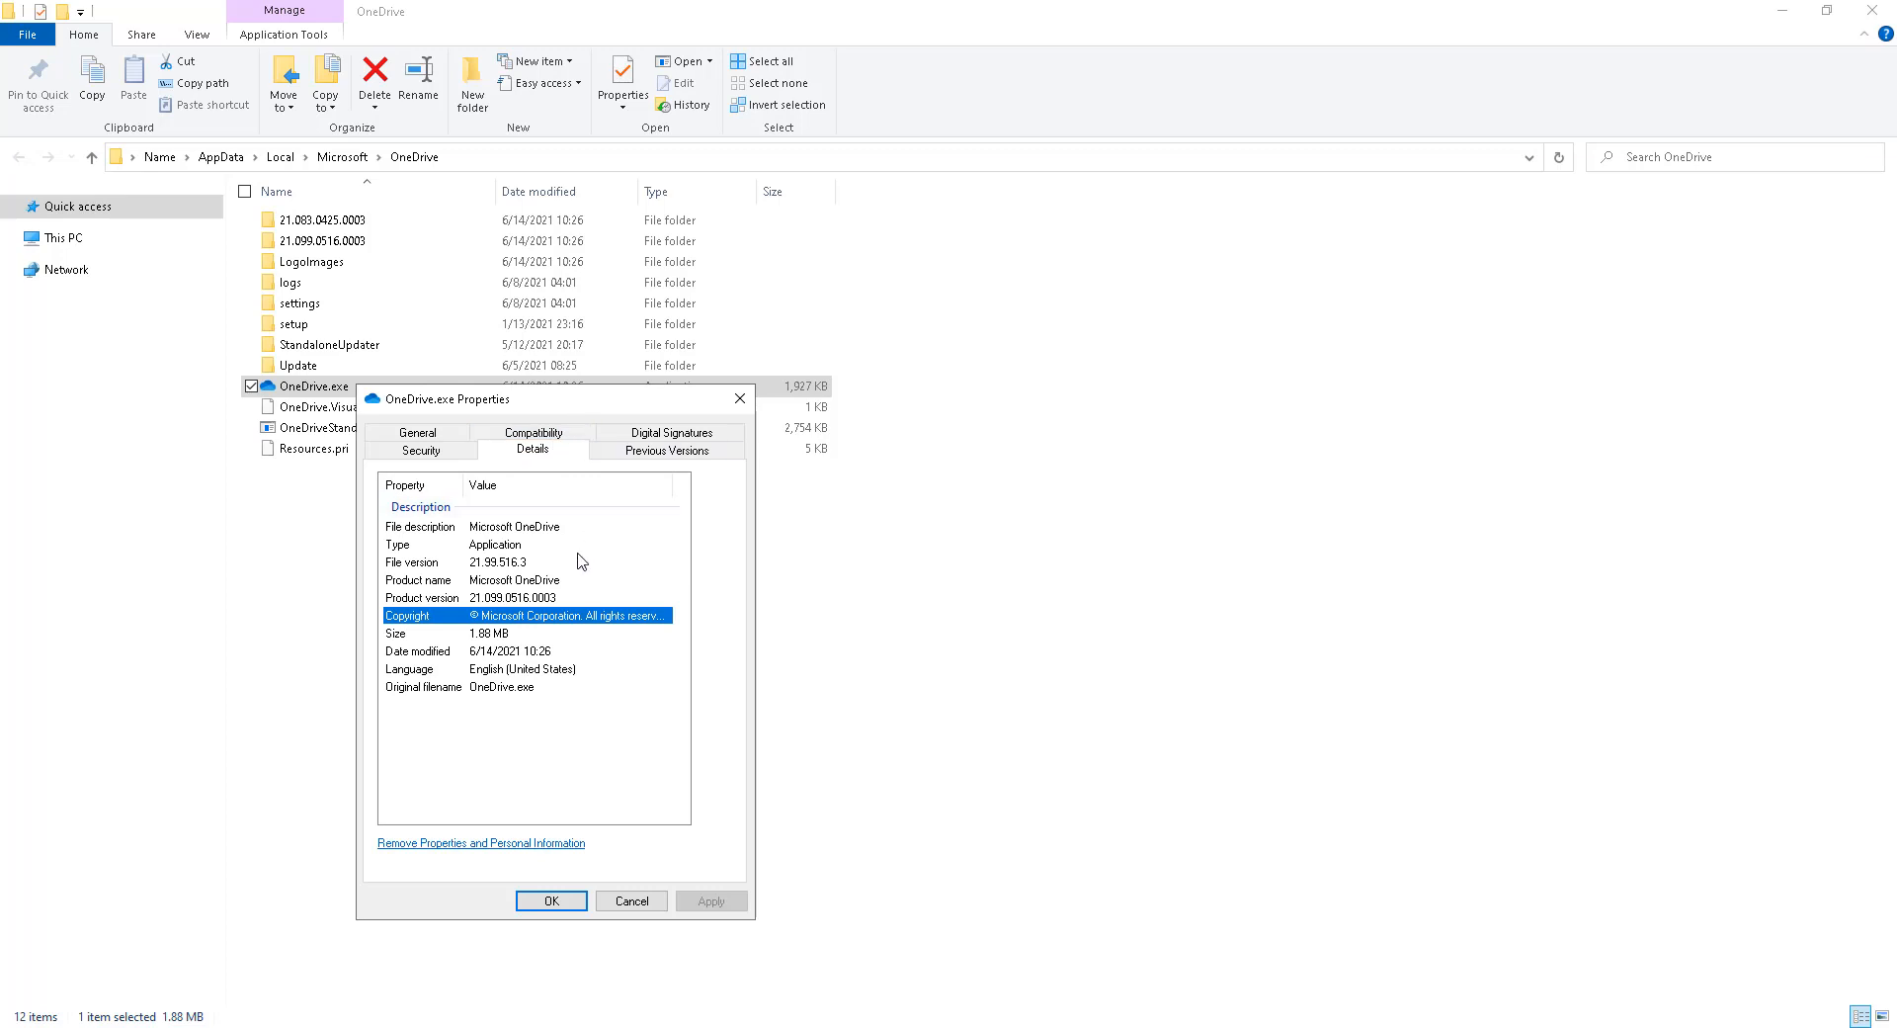
{"action": "mouse_move", "coordinate": [541, 601]}
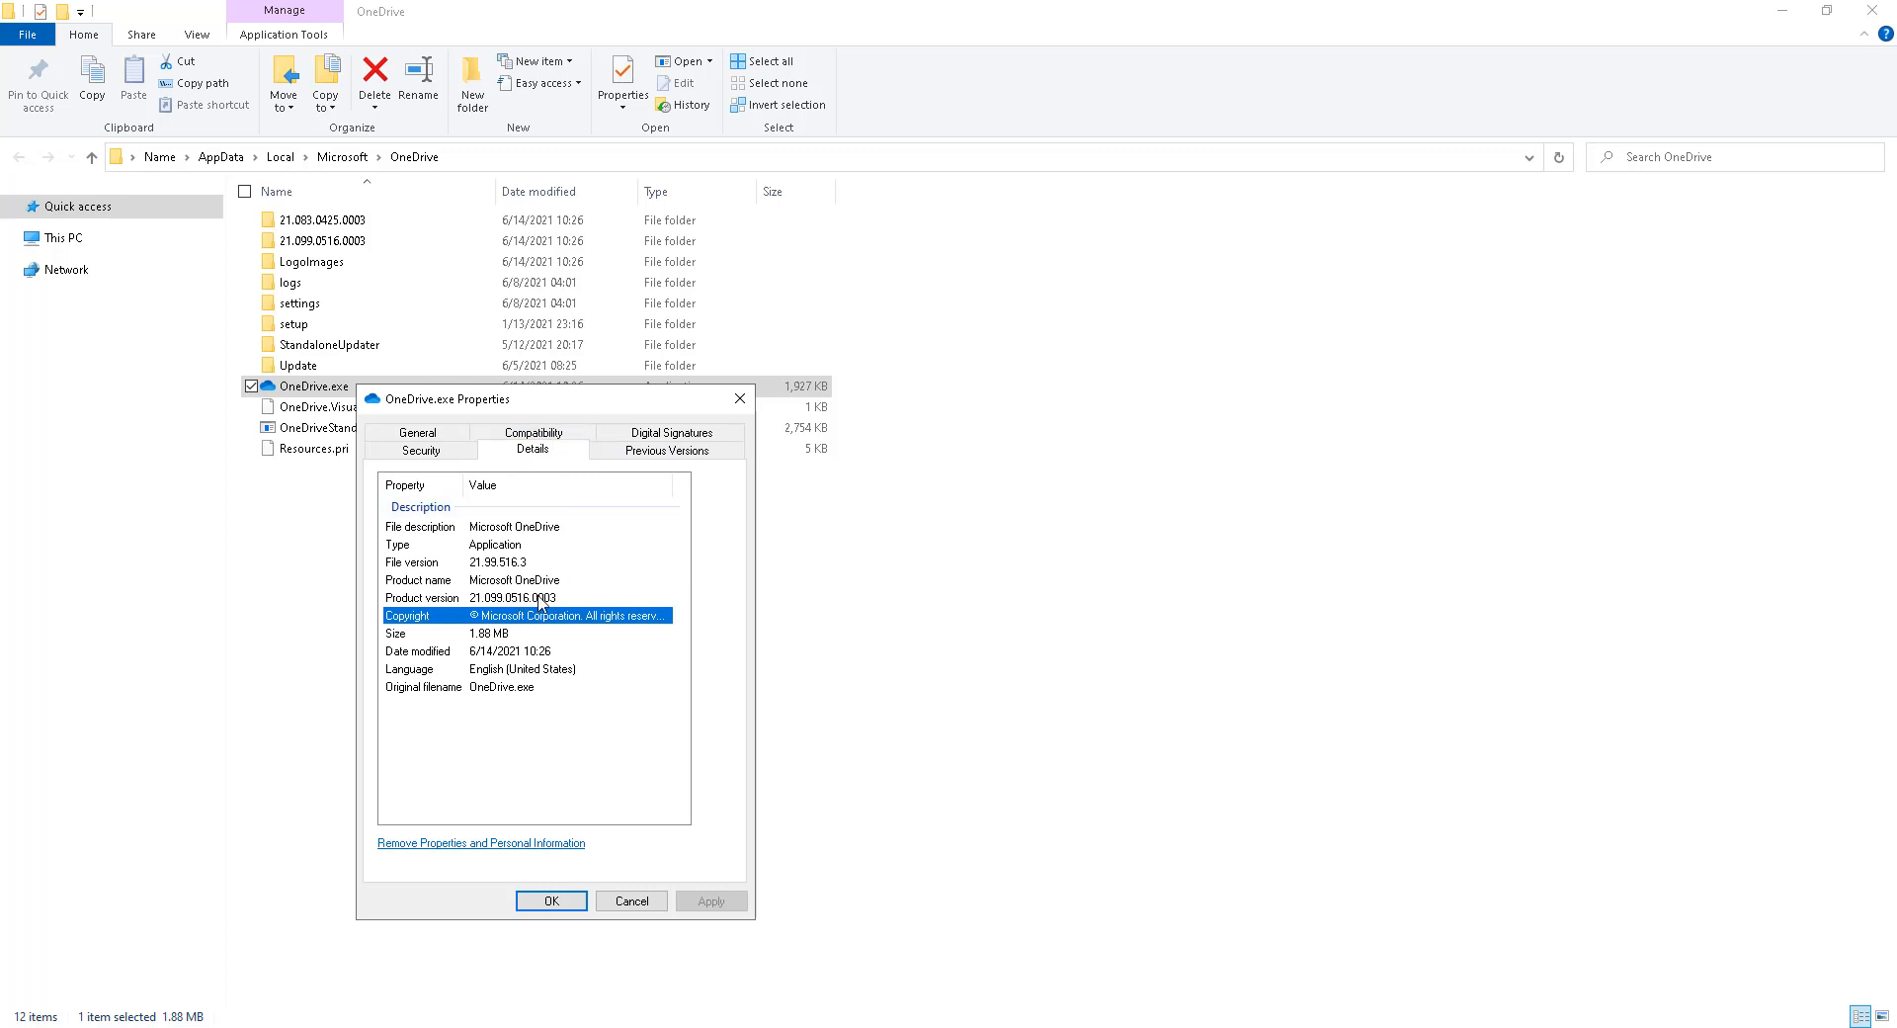
{"action": "left_click", "coordinate": [510, 596]}
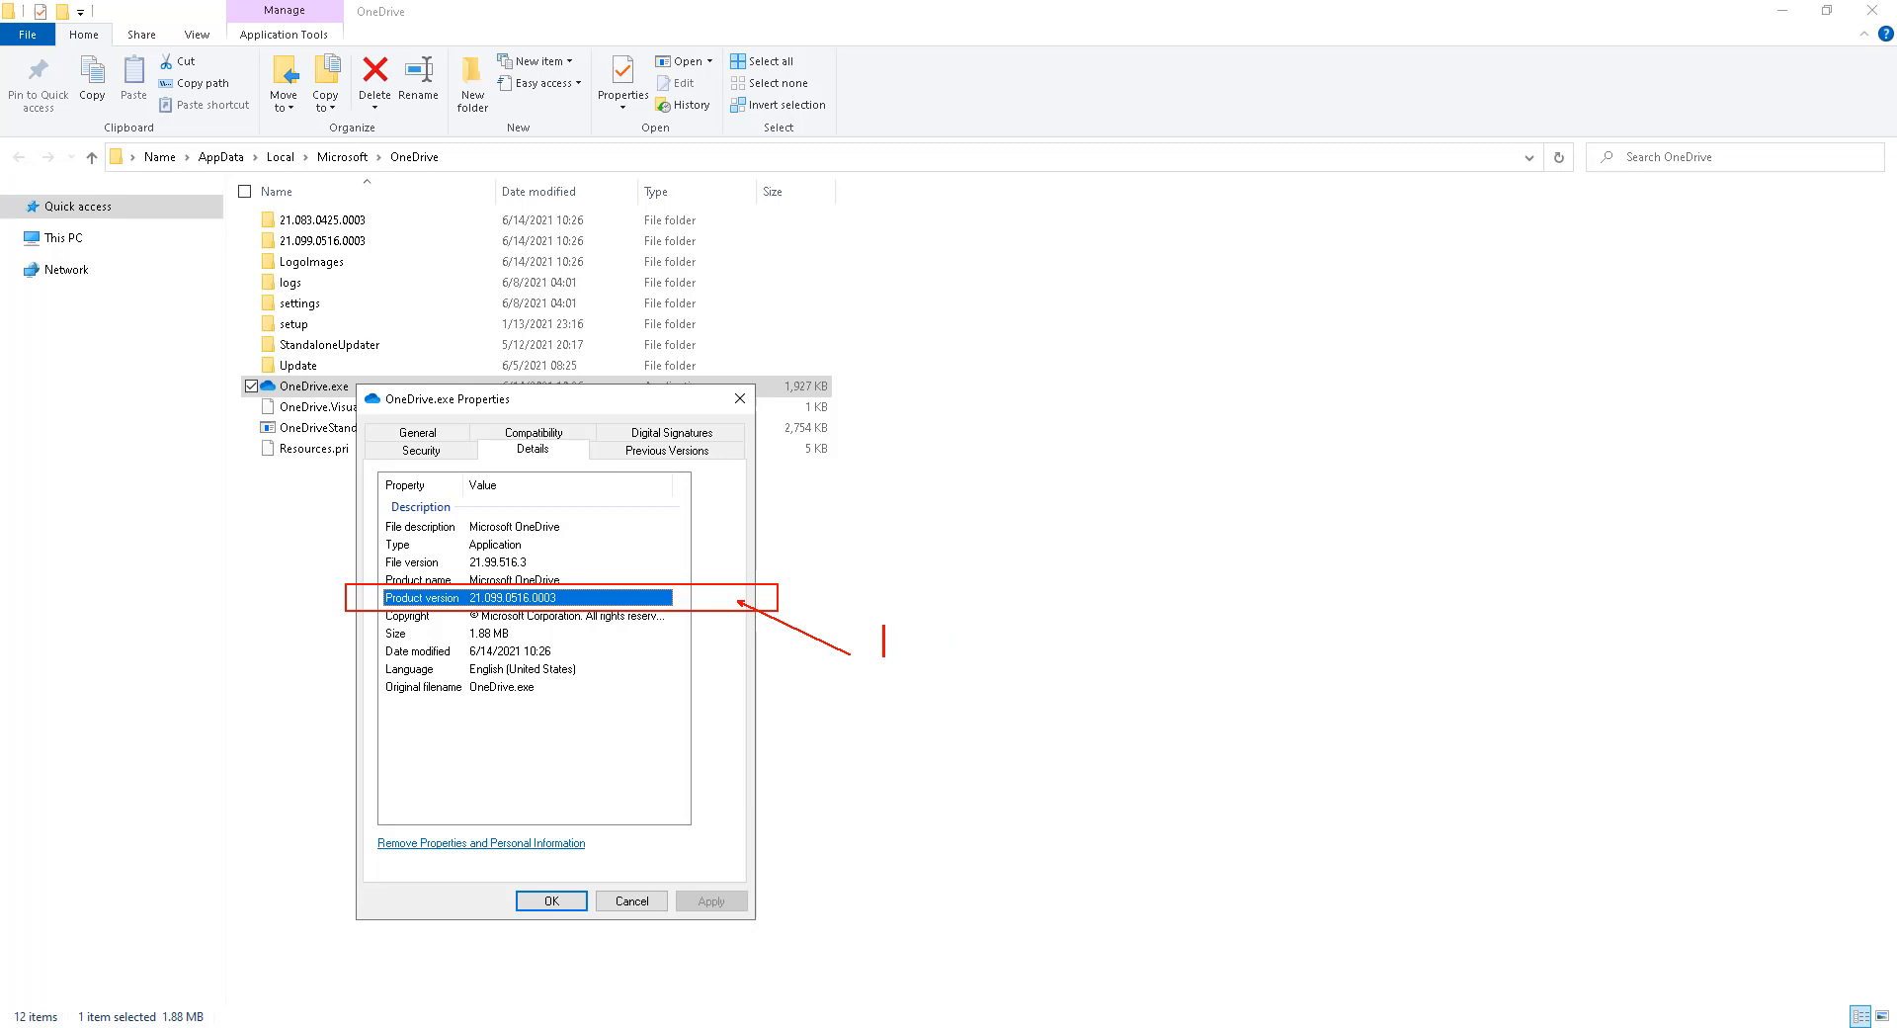
{"action": "type", "text": "MS Release Notes"}
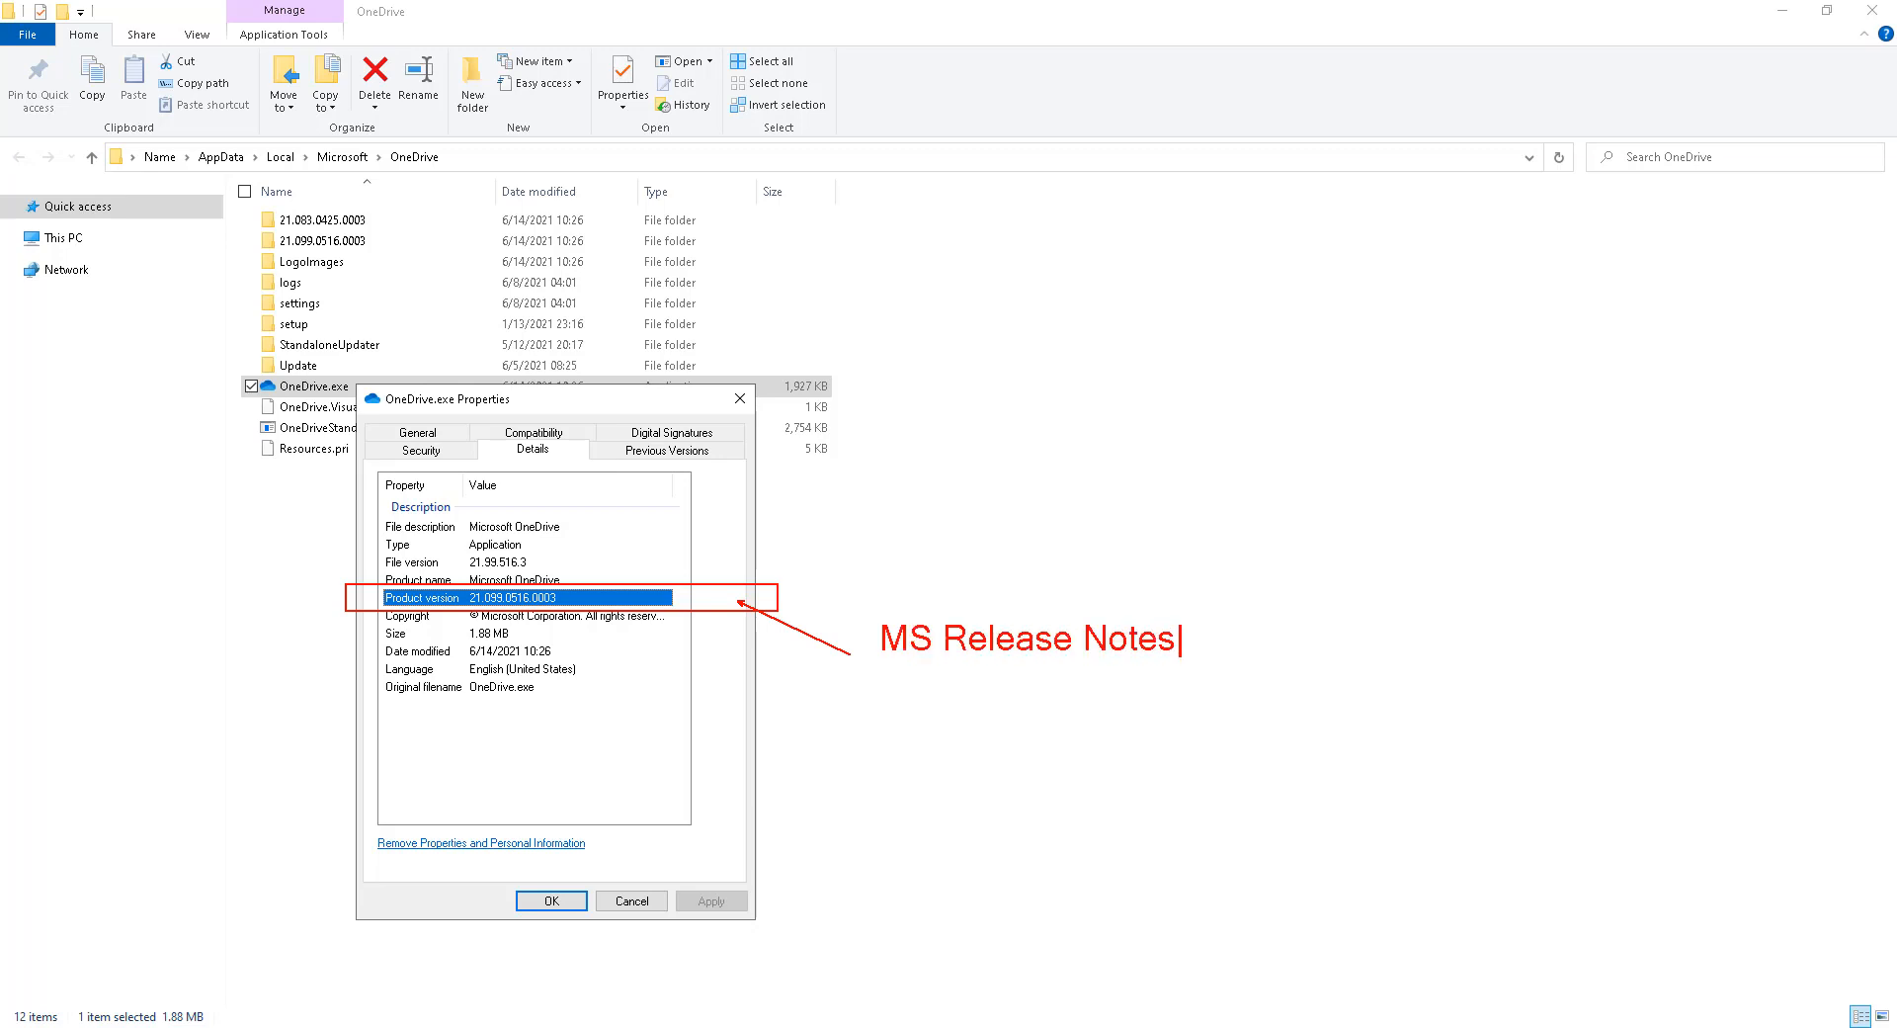
{"action": "type", "text": "version"}
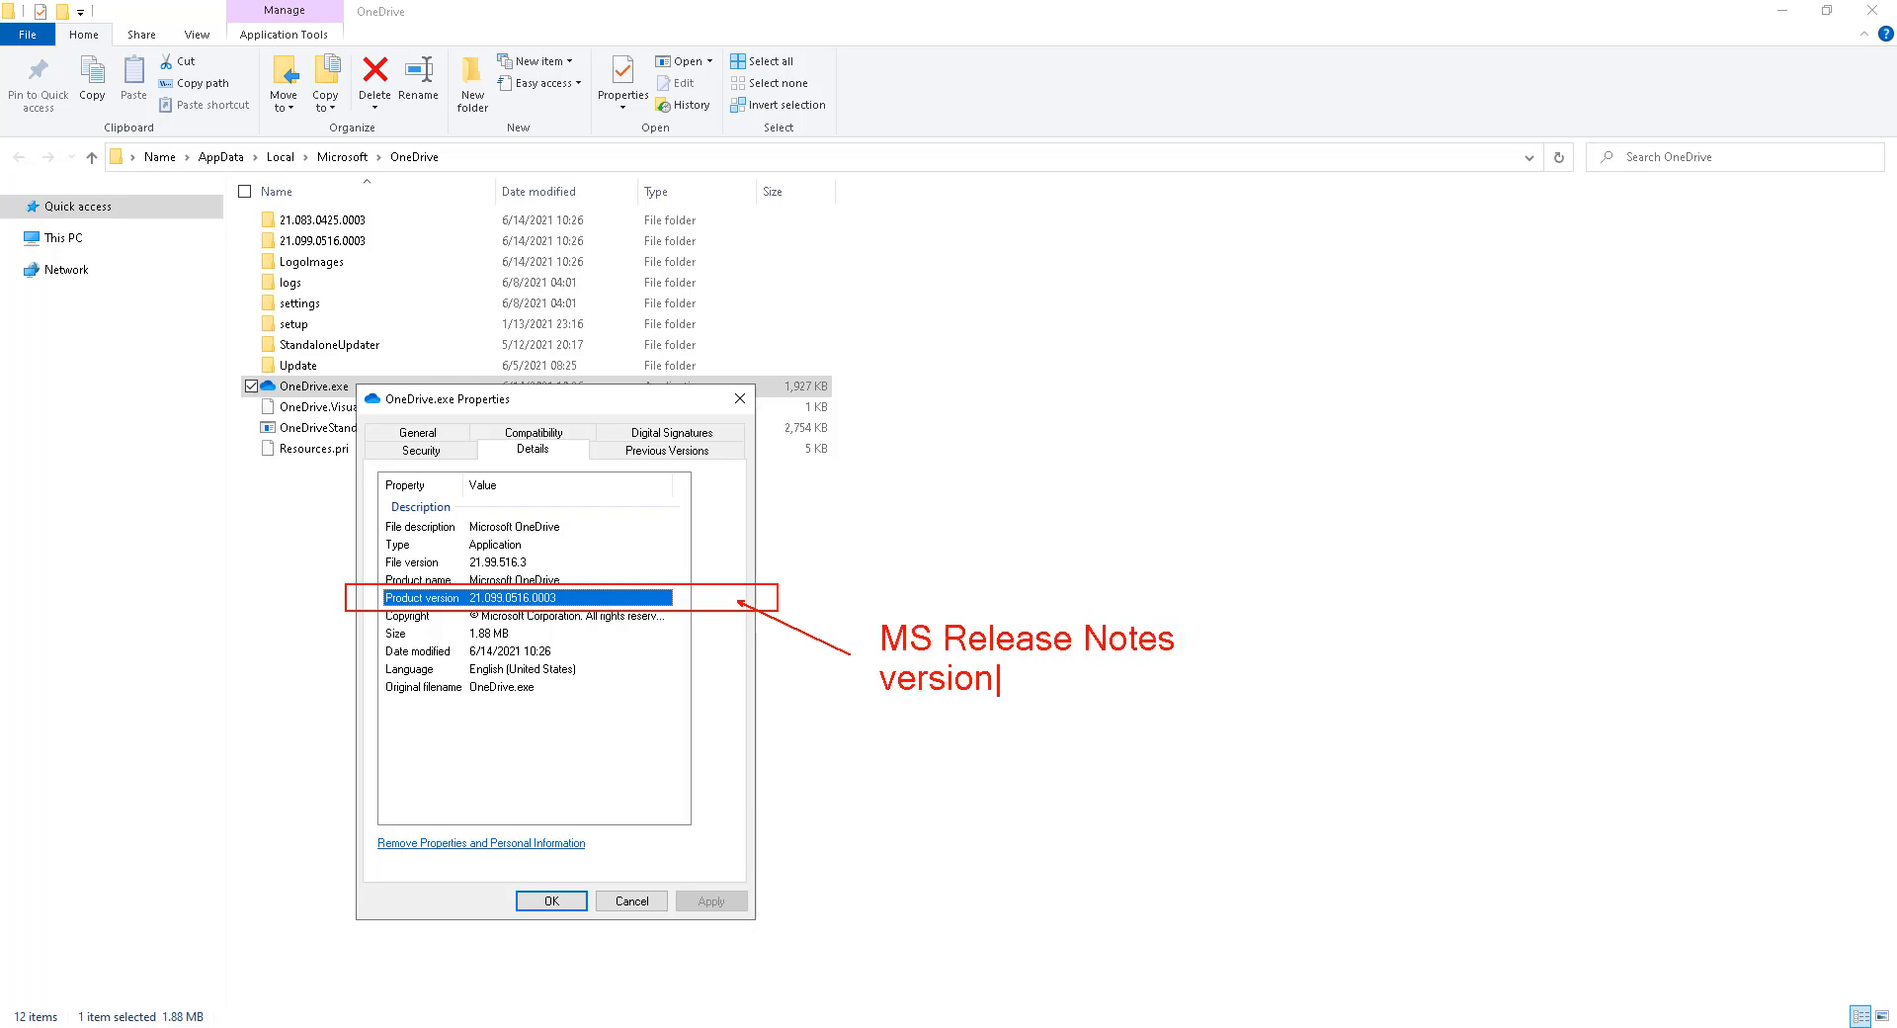
{"action": "type", "text": "number"}
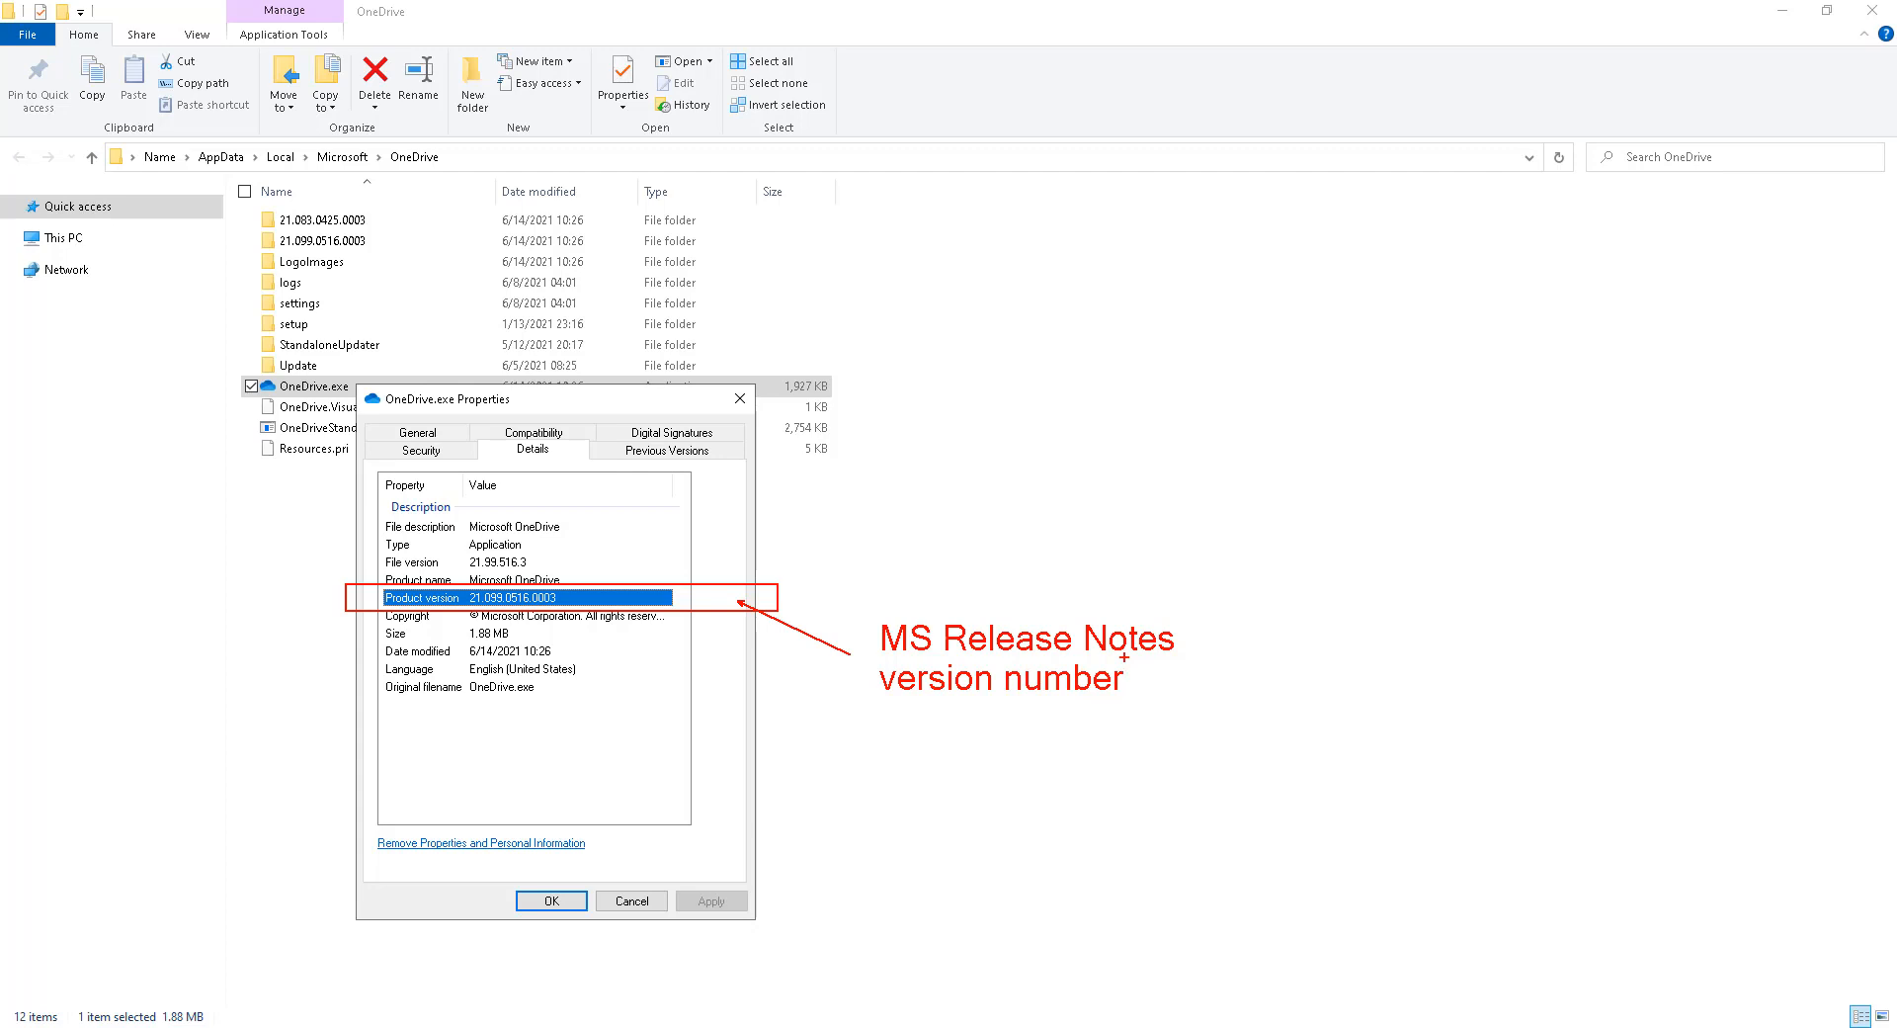
{"action": "mouse_move", "coordinate": [1142, 565]}
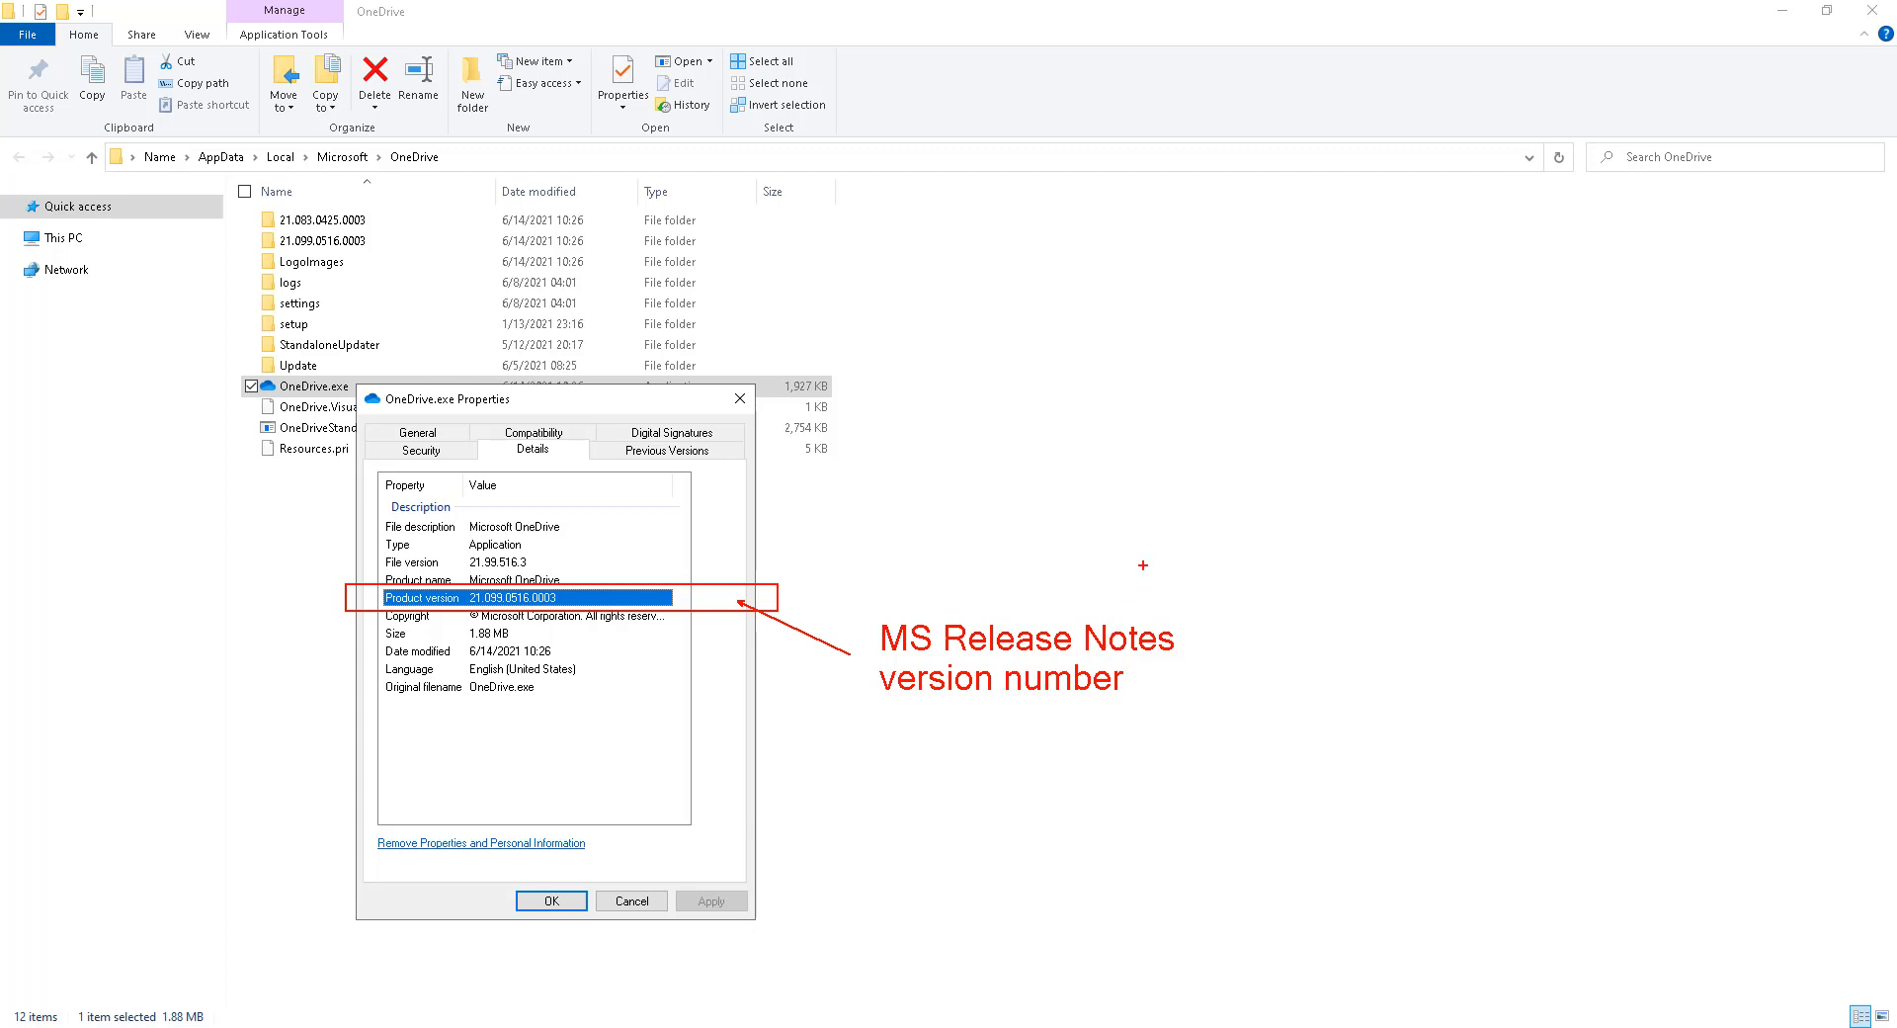
{"action": "left_click", "coordinate": [551, 901]}
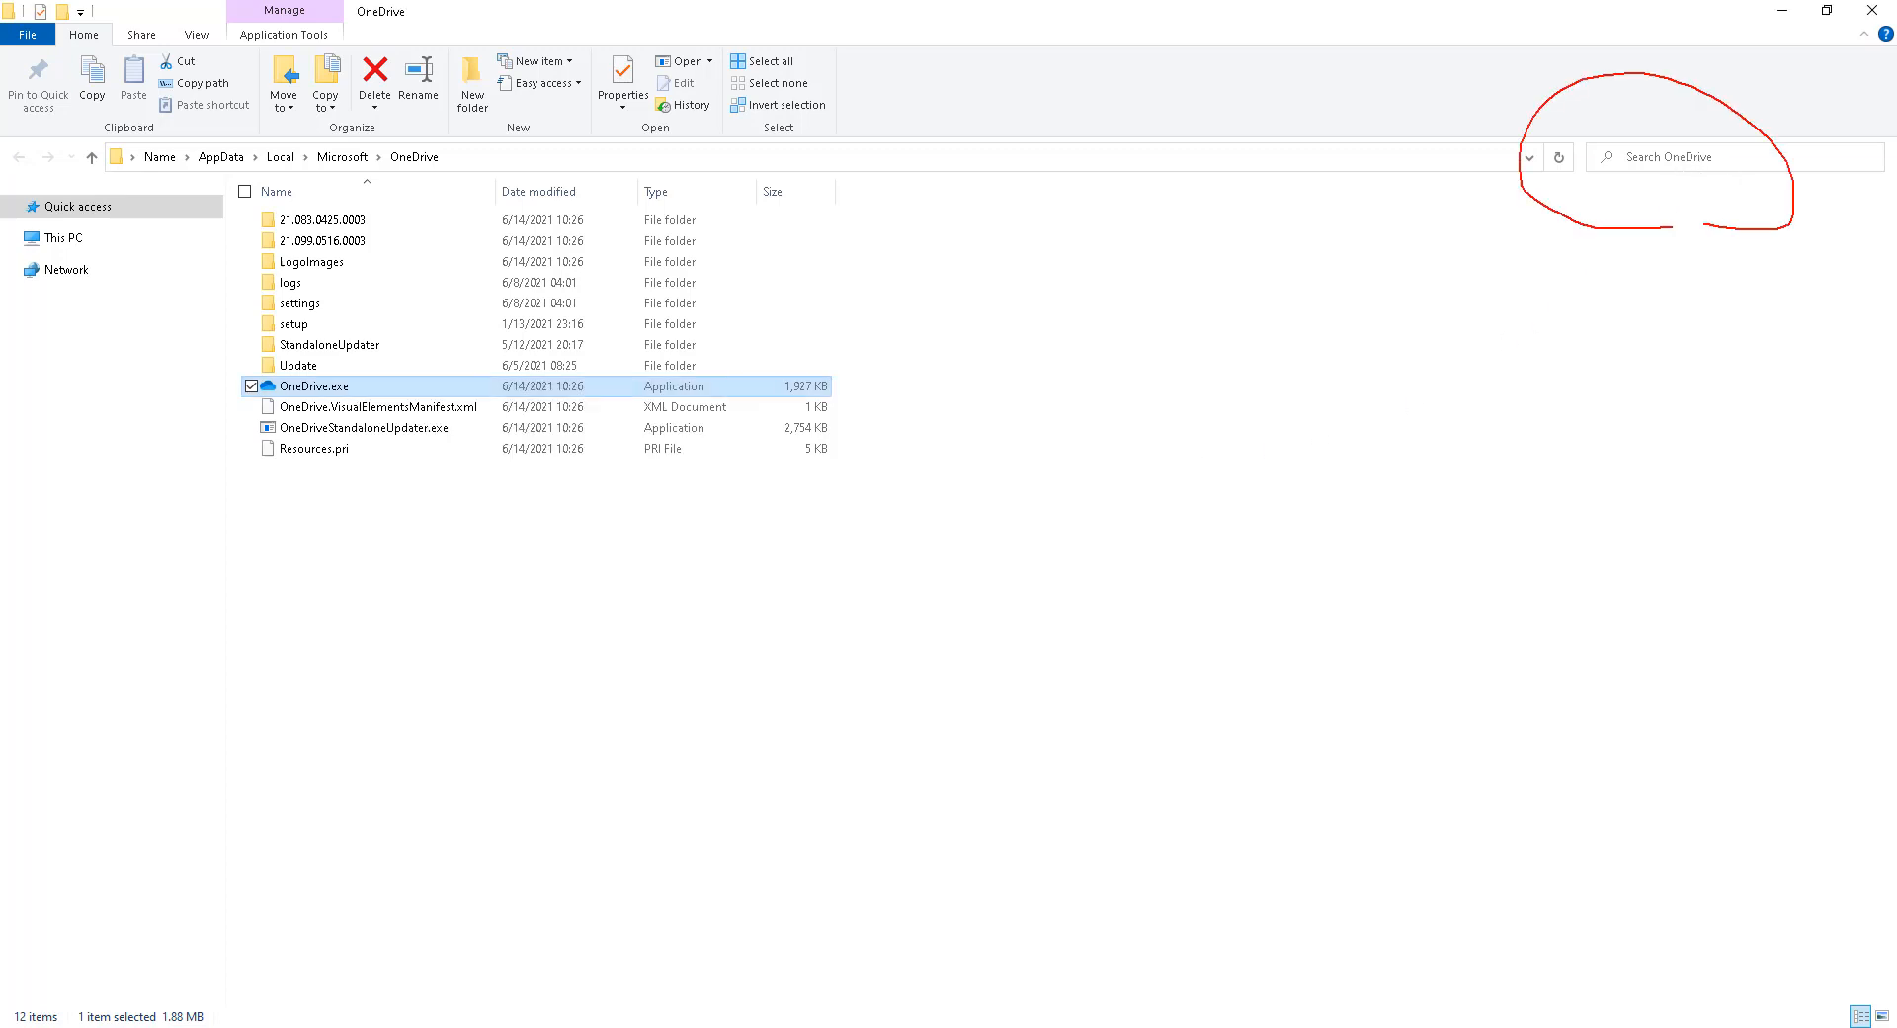
Search the OneDrive folder for 'nucleus' and single out Microsoft.Nucleus.exe in the results
{"action": "type", "text": "nucleus"}
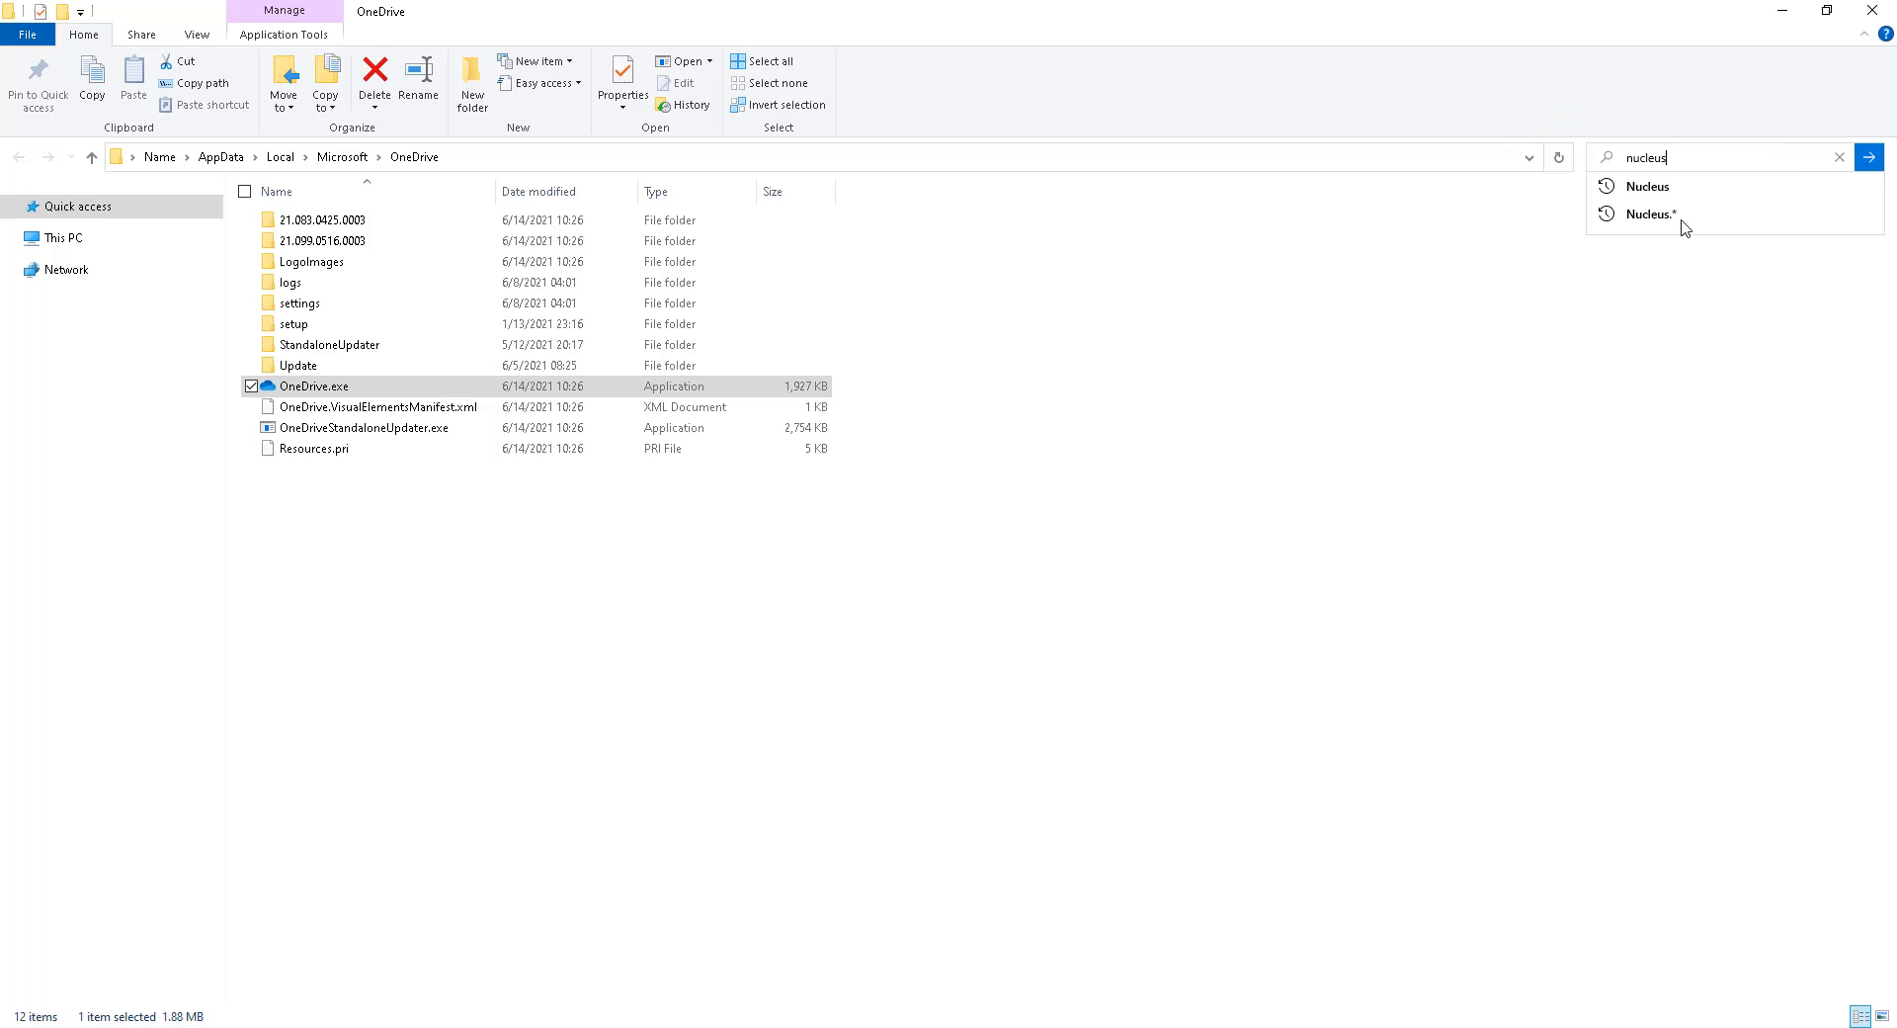
{"action": "left_click", "coordinate": [1646, 186]}
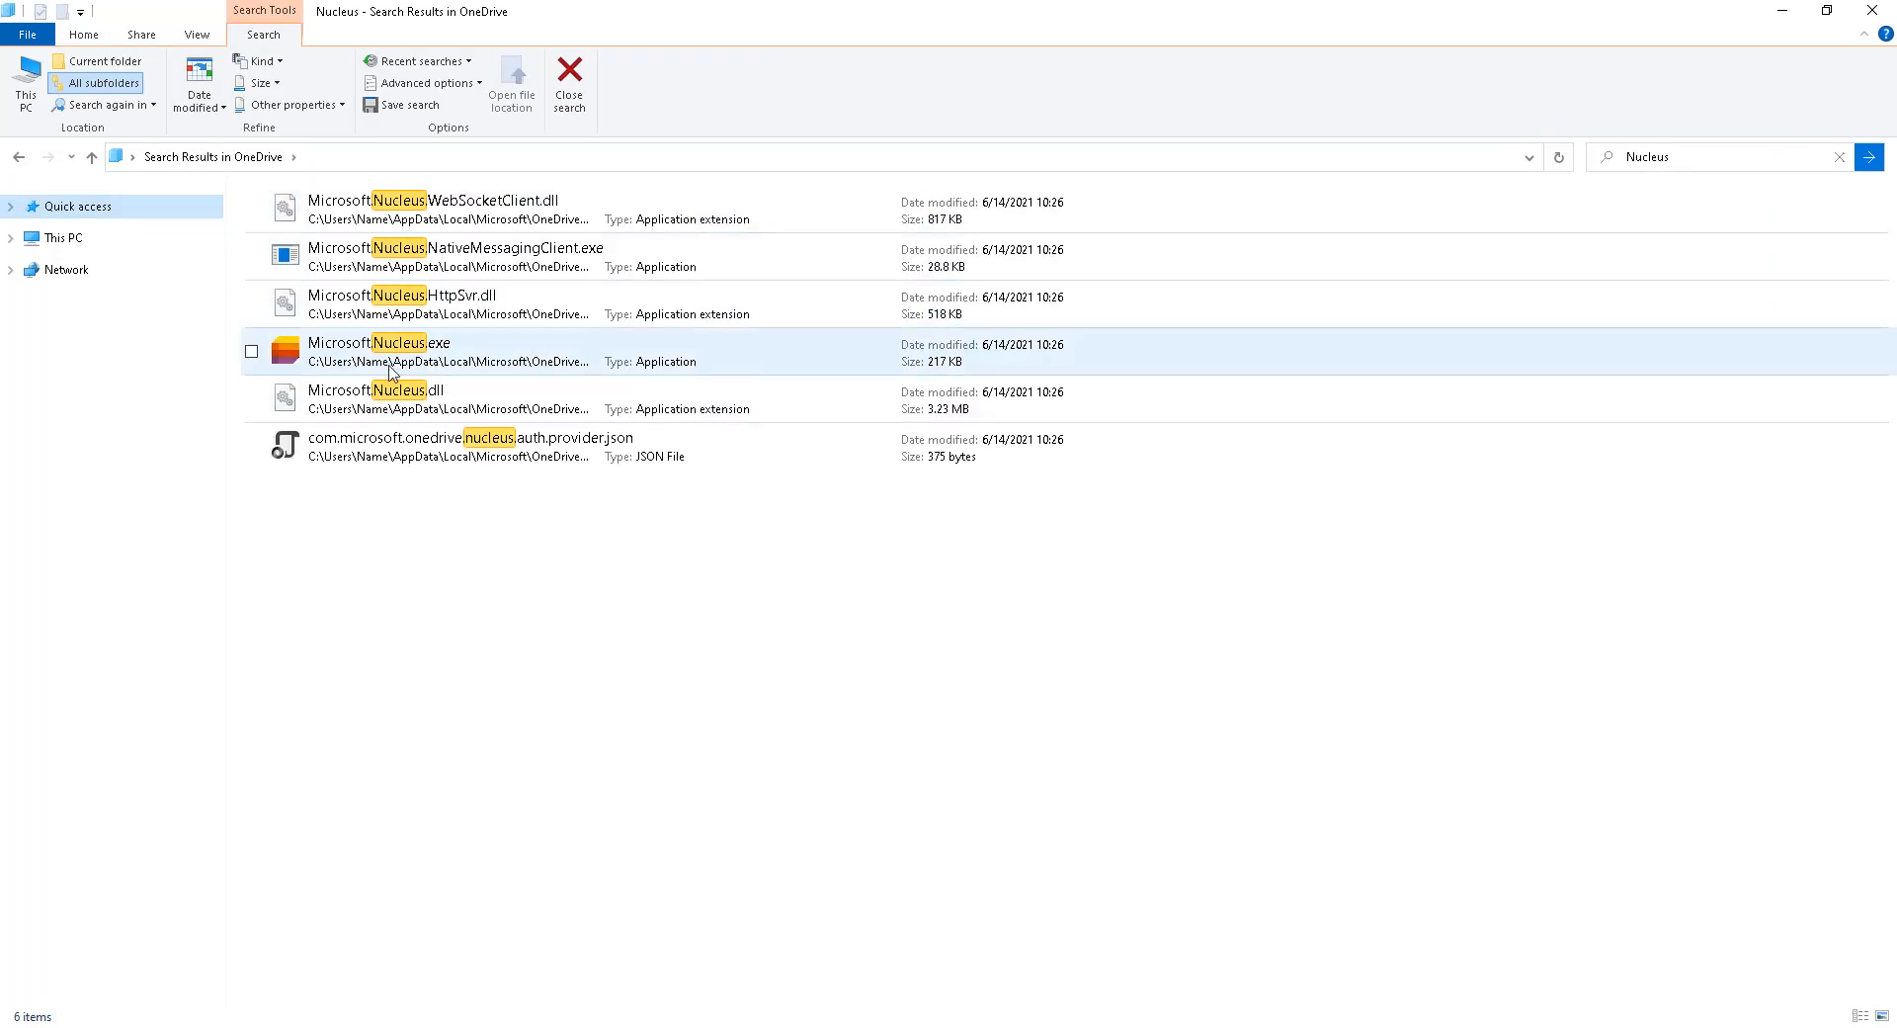
{"action": "left_click", "coordinate": [689, 567]}
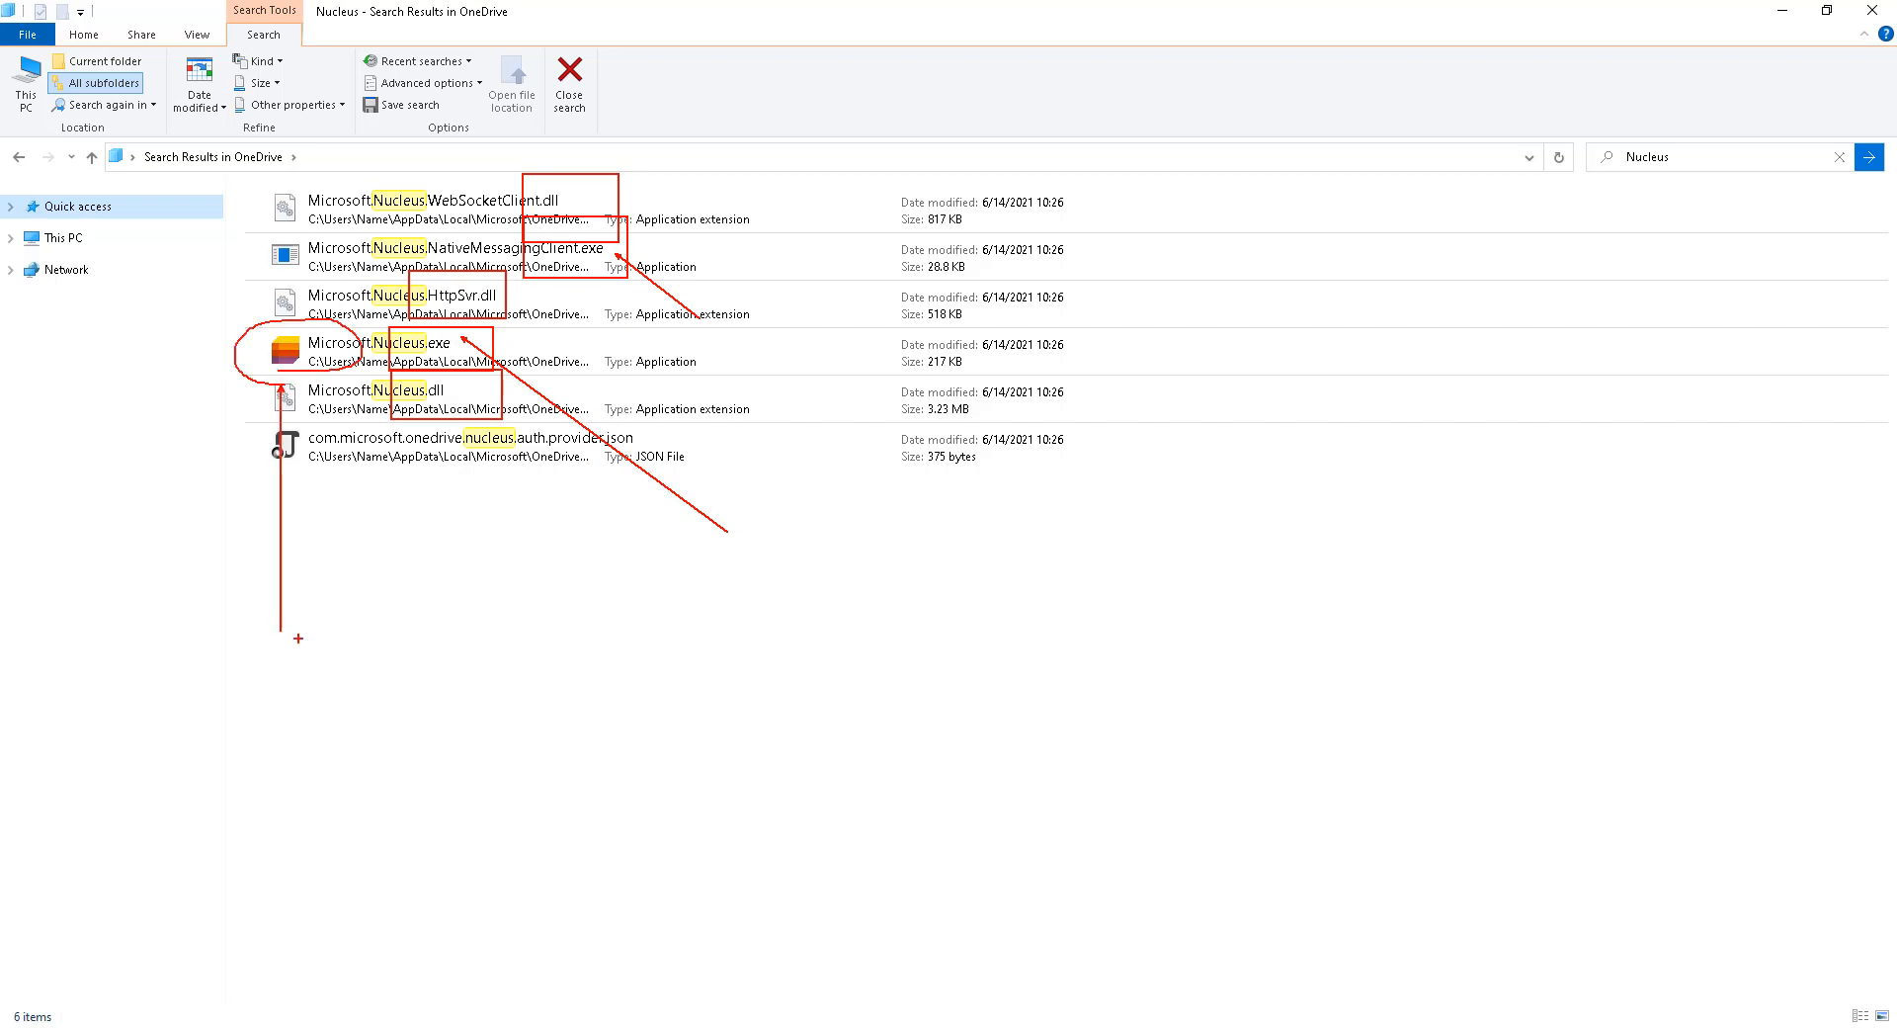
Annotate the result with the notes 'MS Liosts' and 'Icon'
{"action": "type", "text": "MS Liosts"}
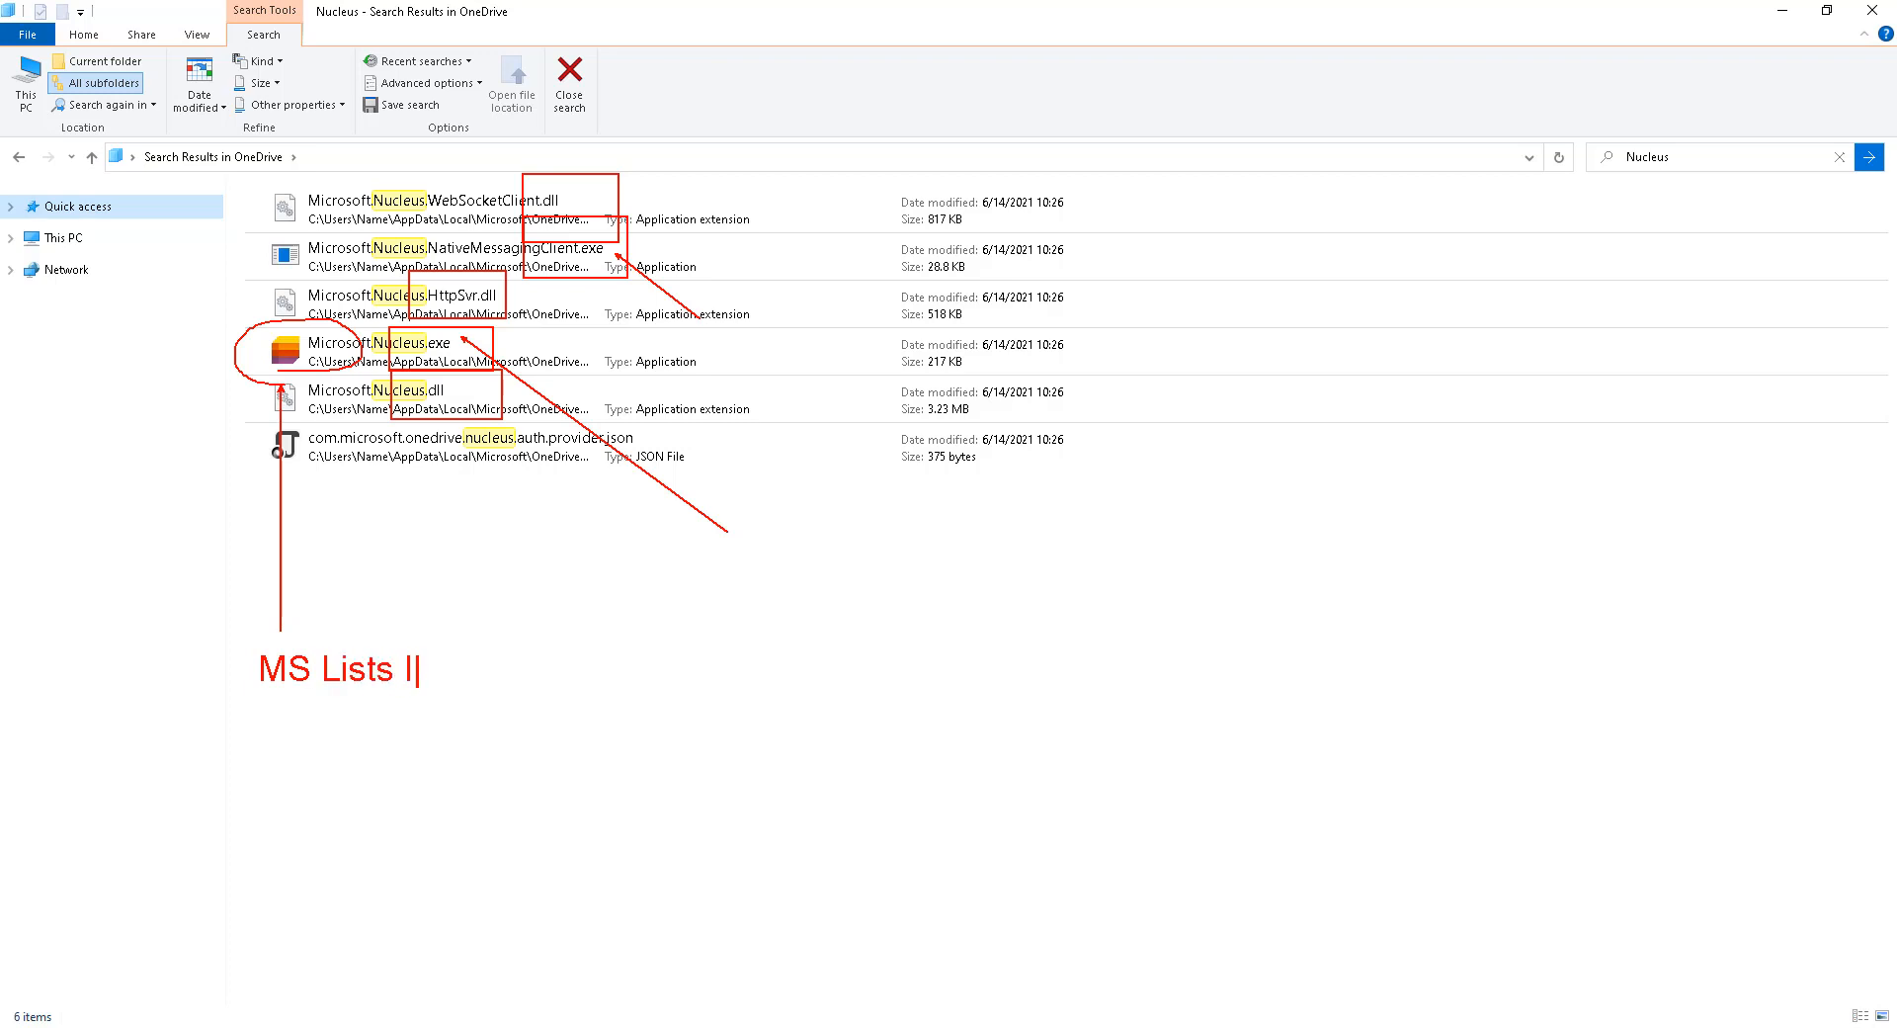
{"action": "type", "text": "Icon"}
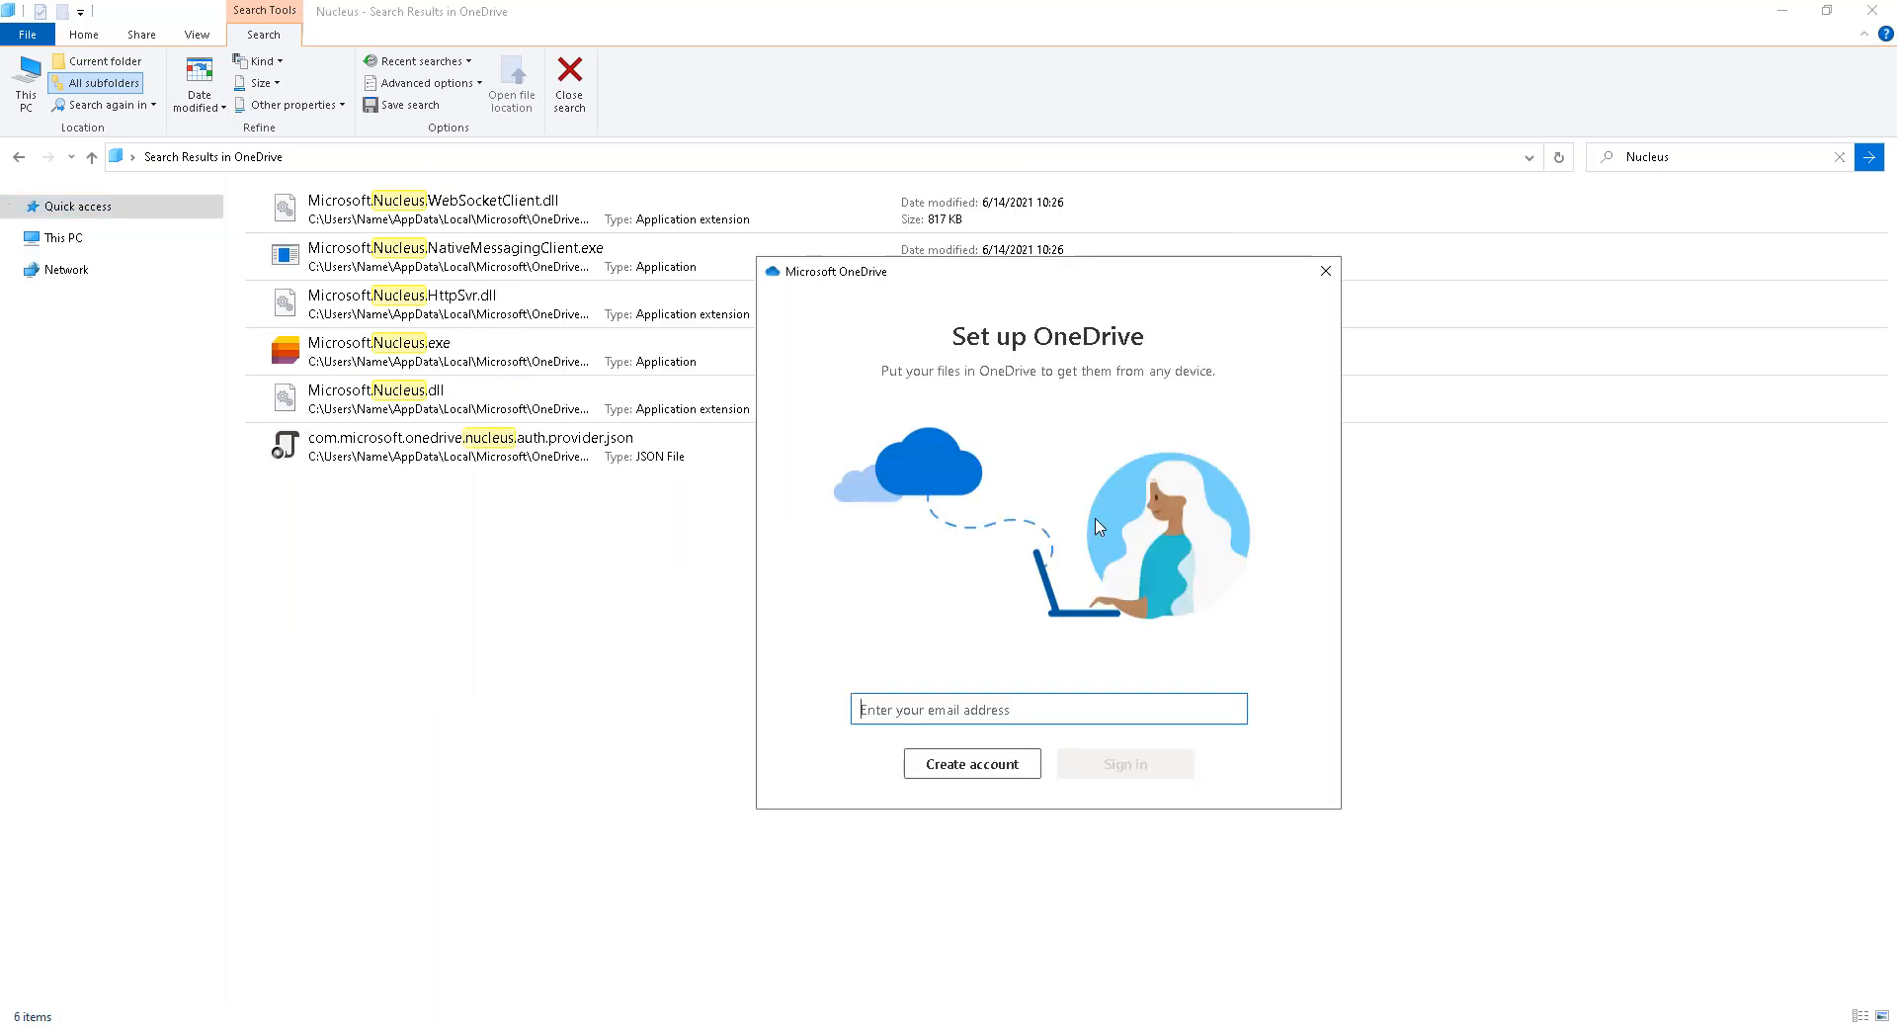
{"action": "mouse_move", "coordinate": [1101, 519]}
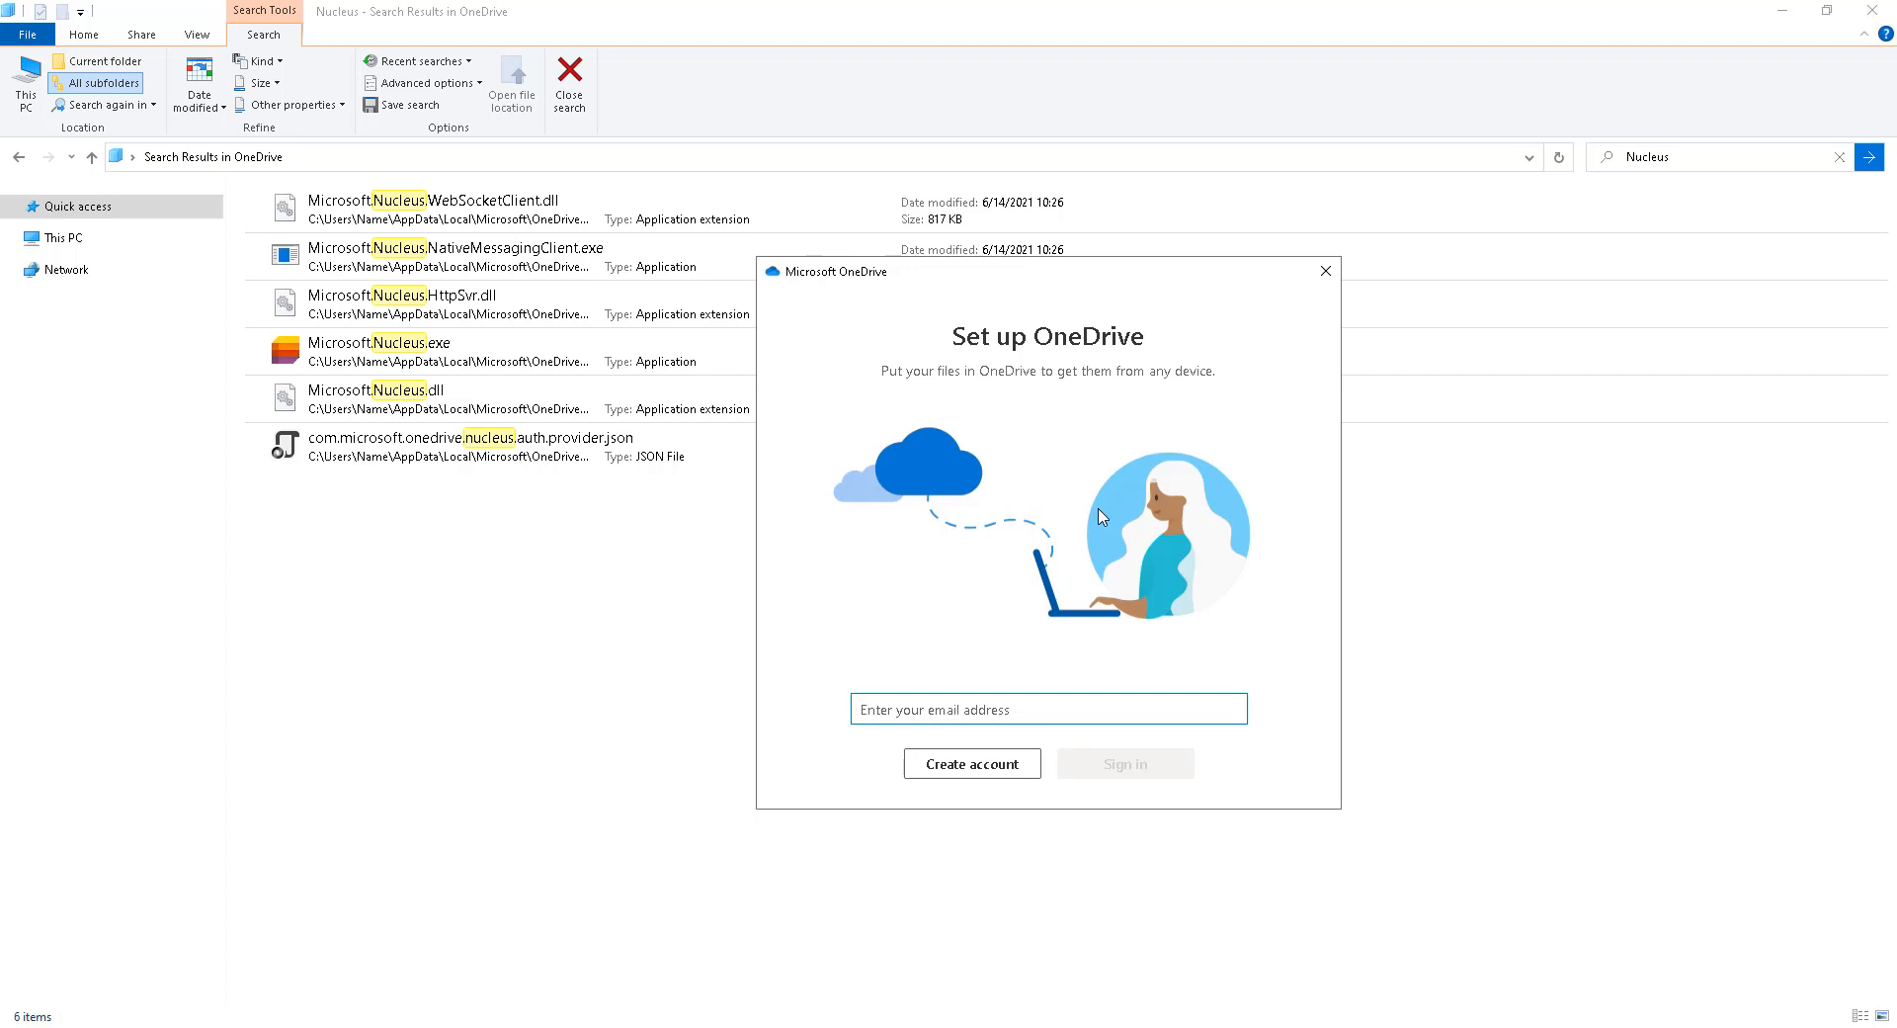
{"action": "mouse_move", "coordinate": [1071, 500]}
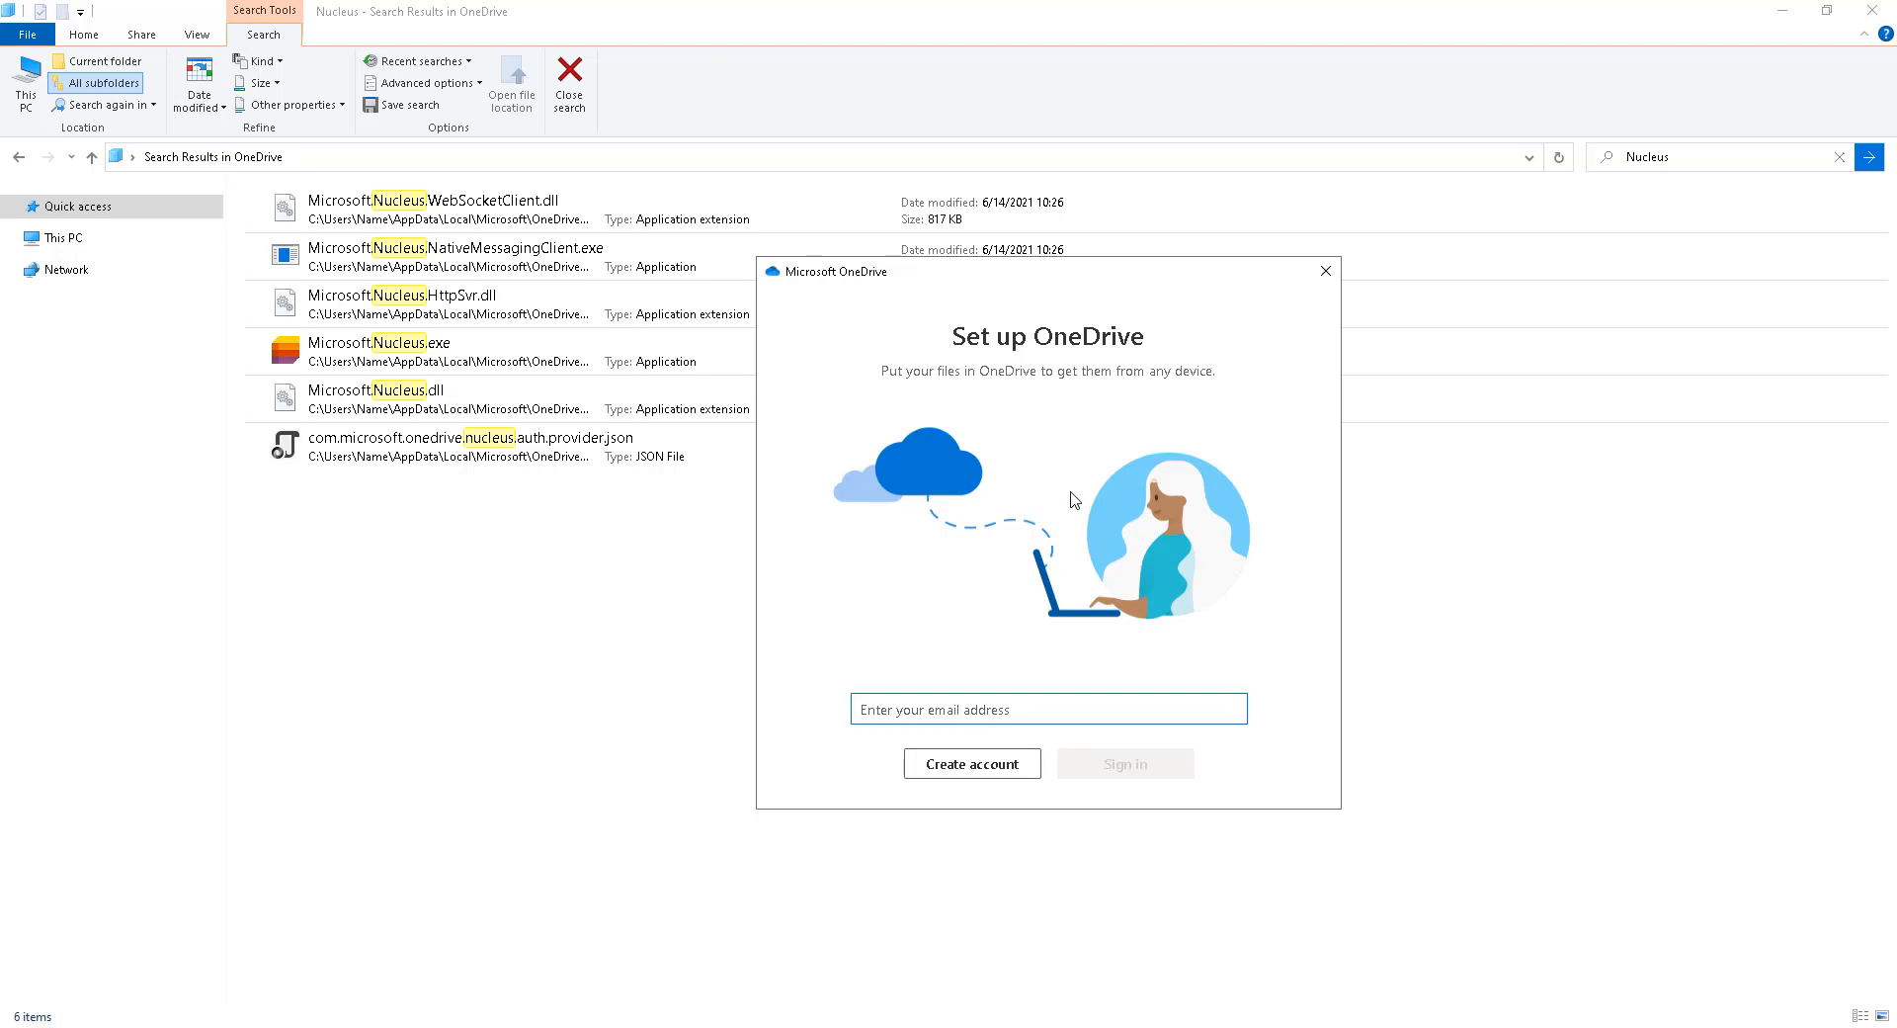